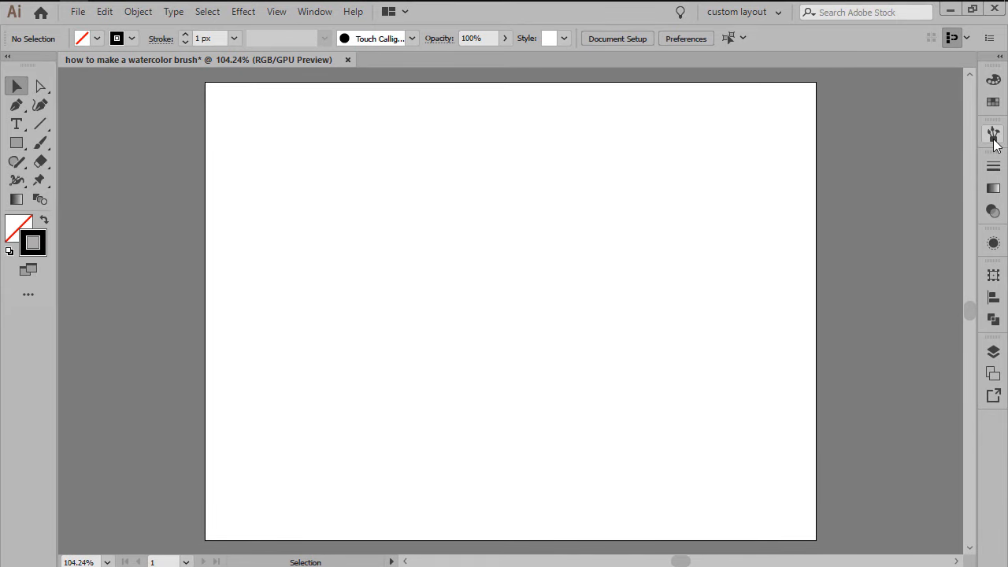
Step: Show the Brushes panel, preview the Artistic_Watercolor brush library, then close that library
click(992, 132)
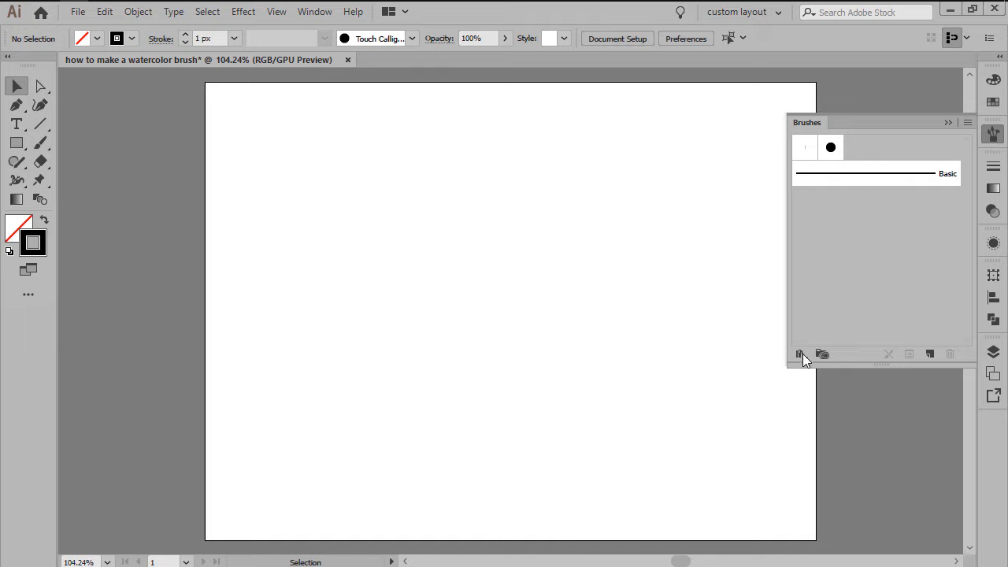
click(800, 352)
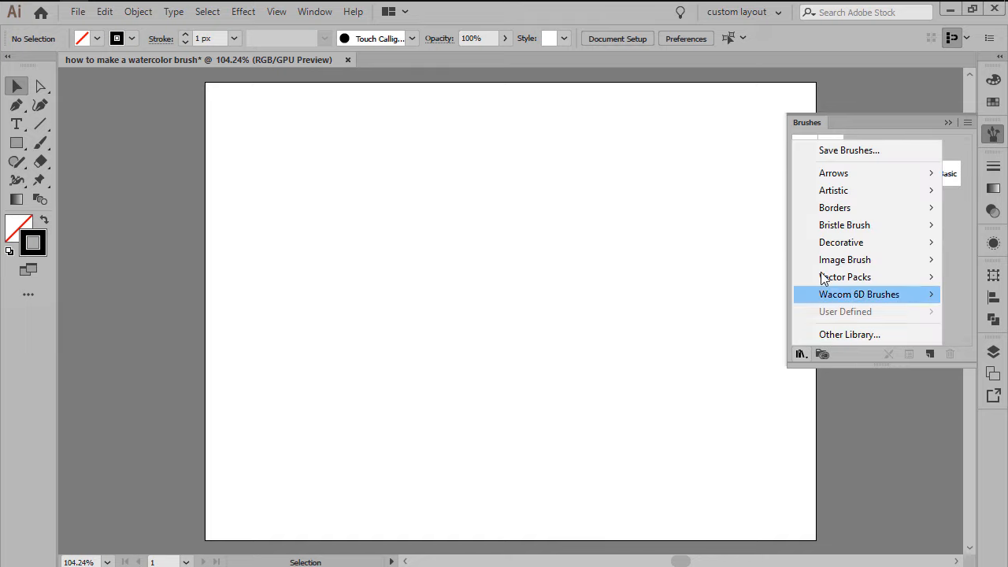
mouse_move(833, 189)
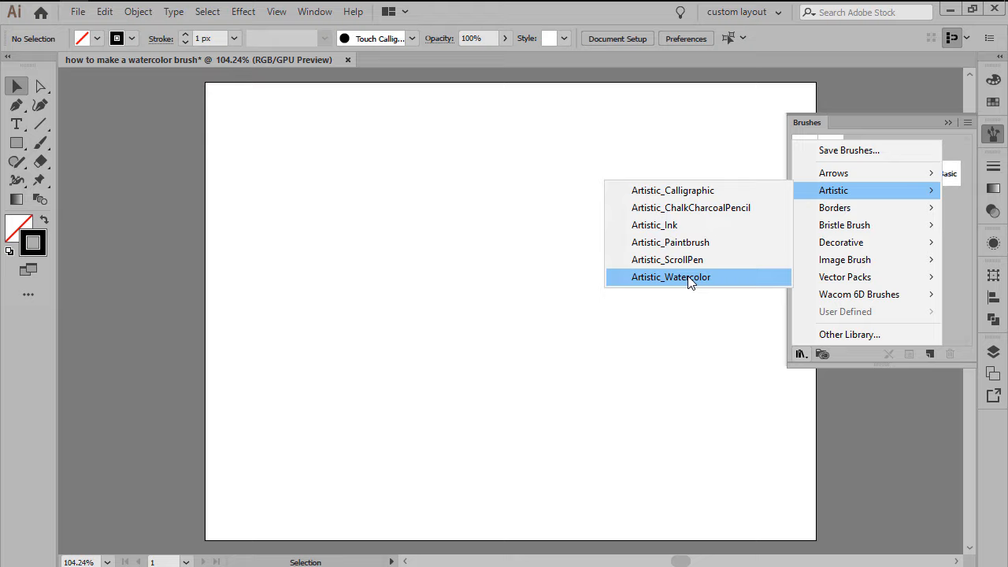
click(671, 277)
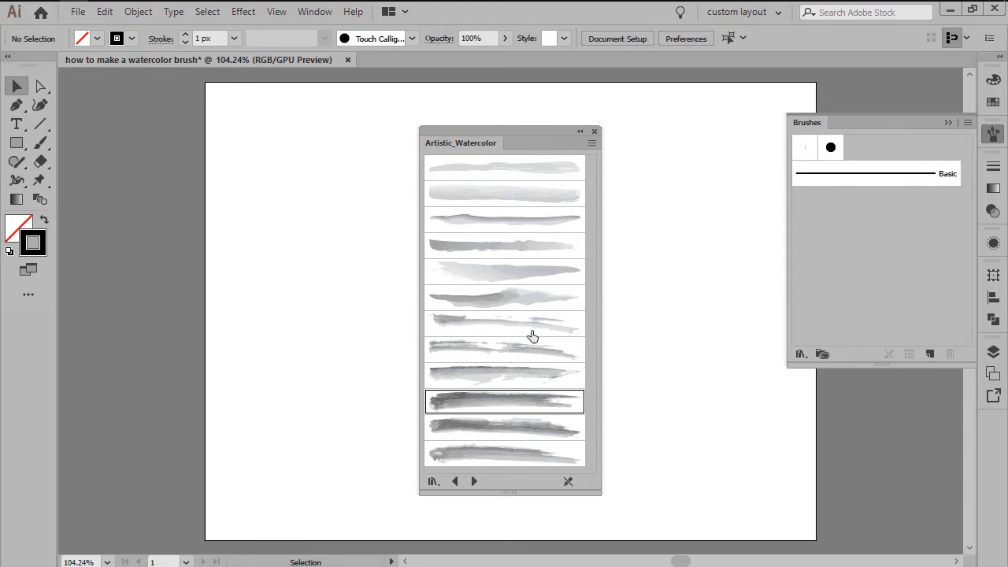
mouse_move(649, 290)
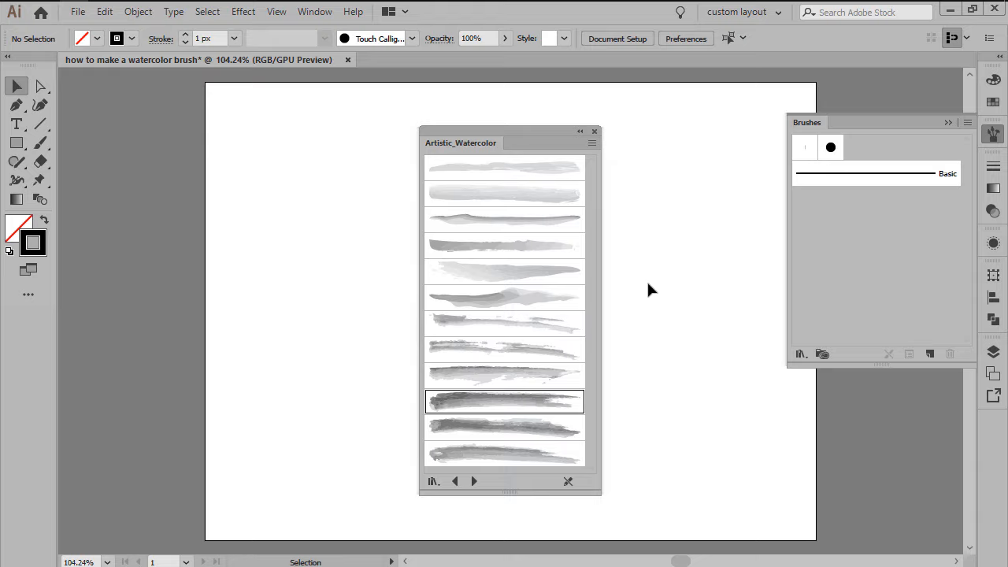
mouse_move(619, 135)
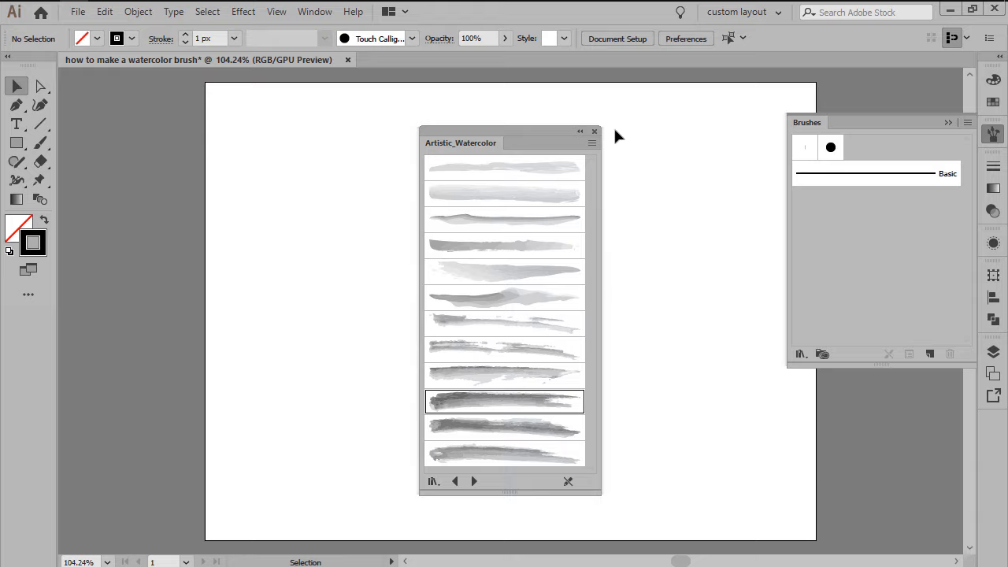
click(594, 131)
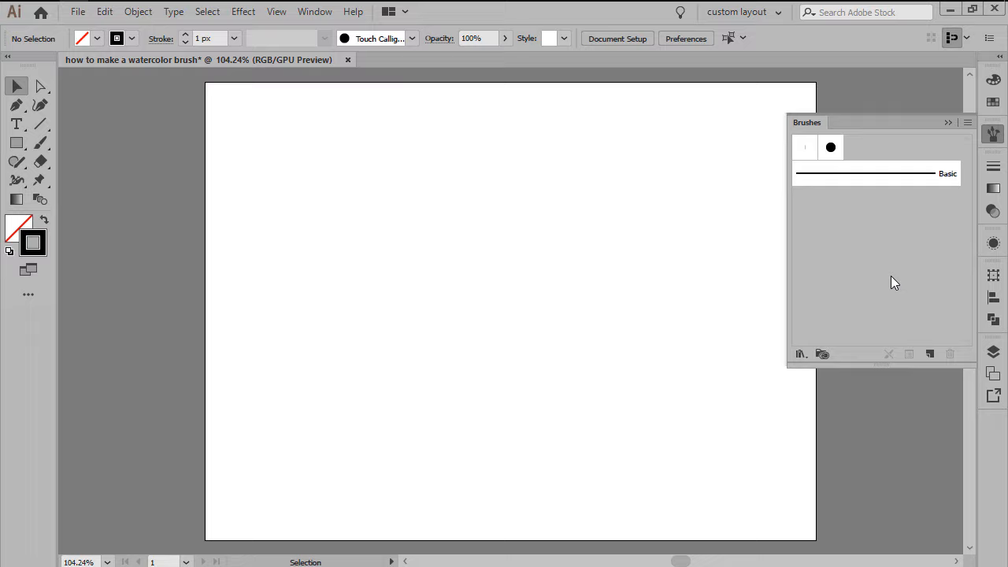
mouse_move(992, 137)
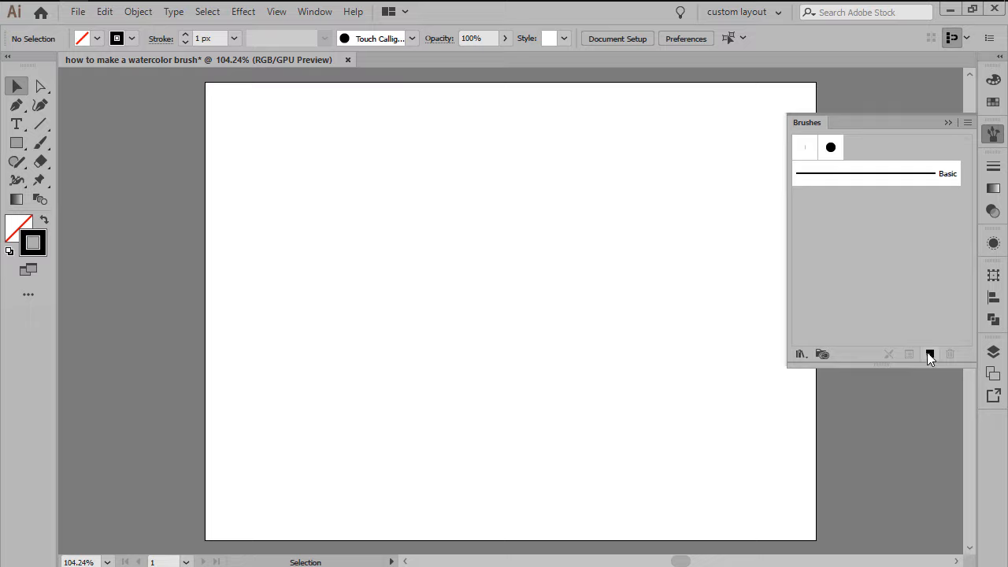
Step: Create a new Bristle Brush named 'bristle brush method' keeping the Round Point shape
click(930, 353)
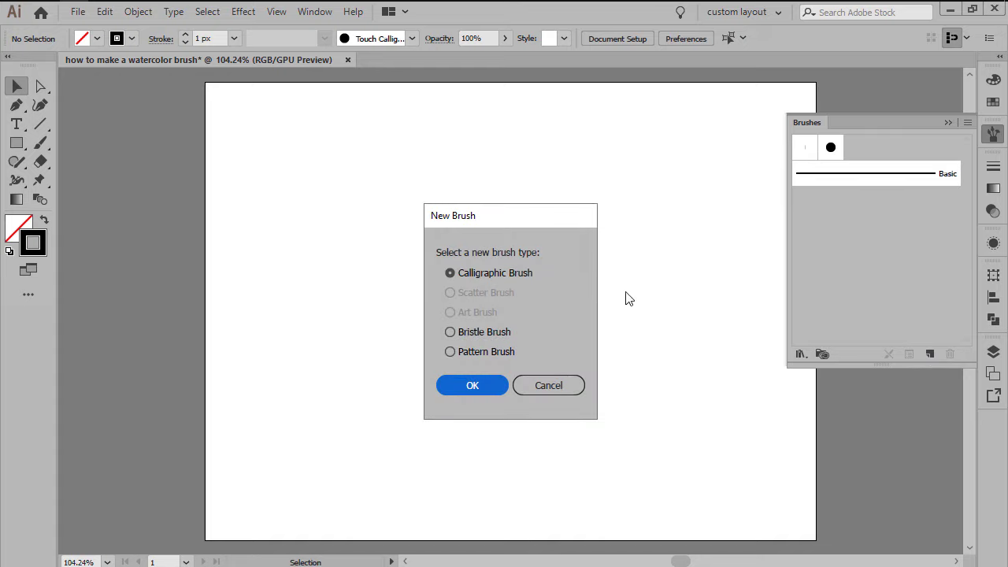
mouse_move(506, 262)
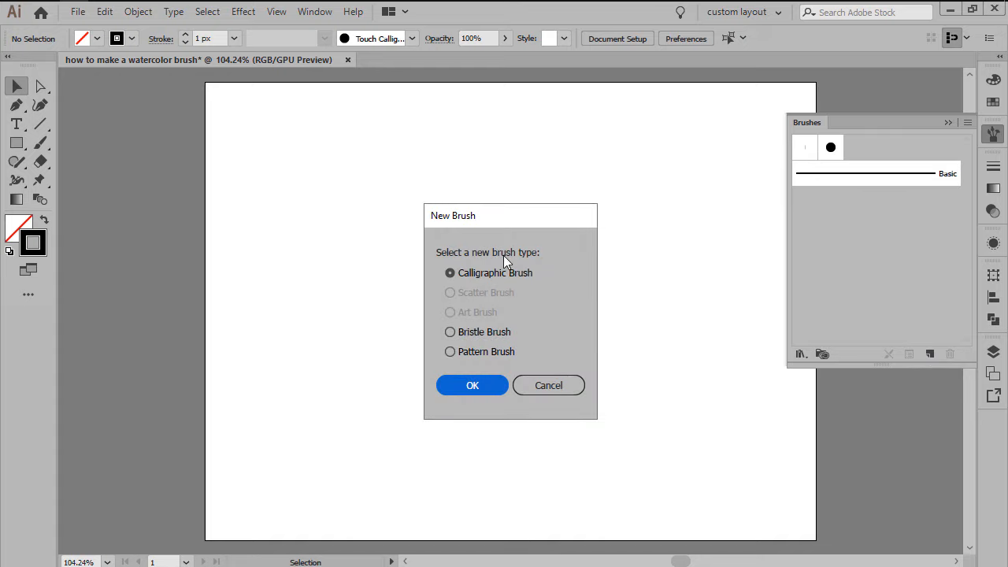
mouse_move(542, 260)
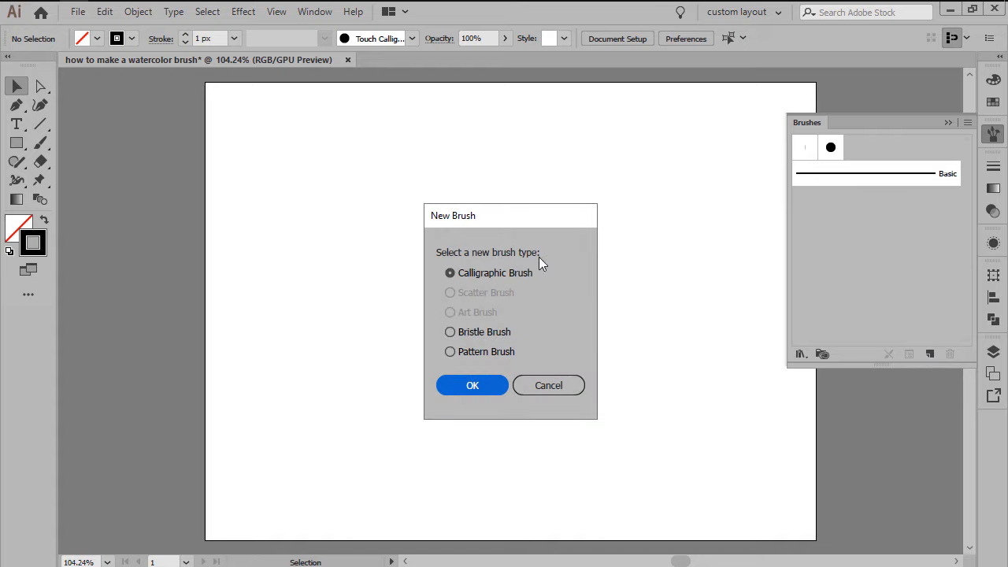
click(449, 332)
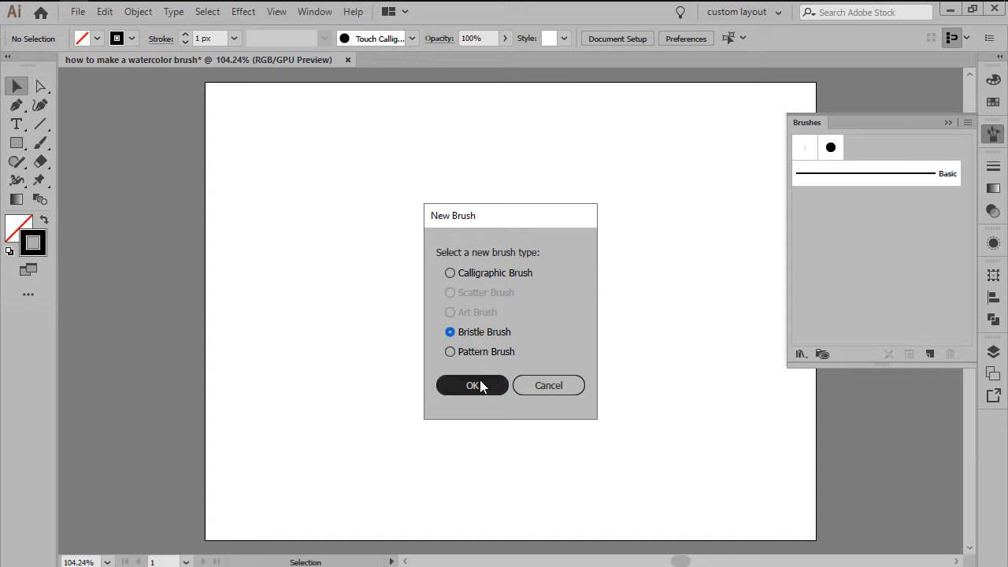
click(471, 385)
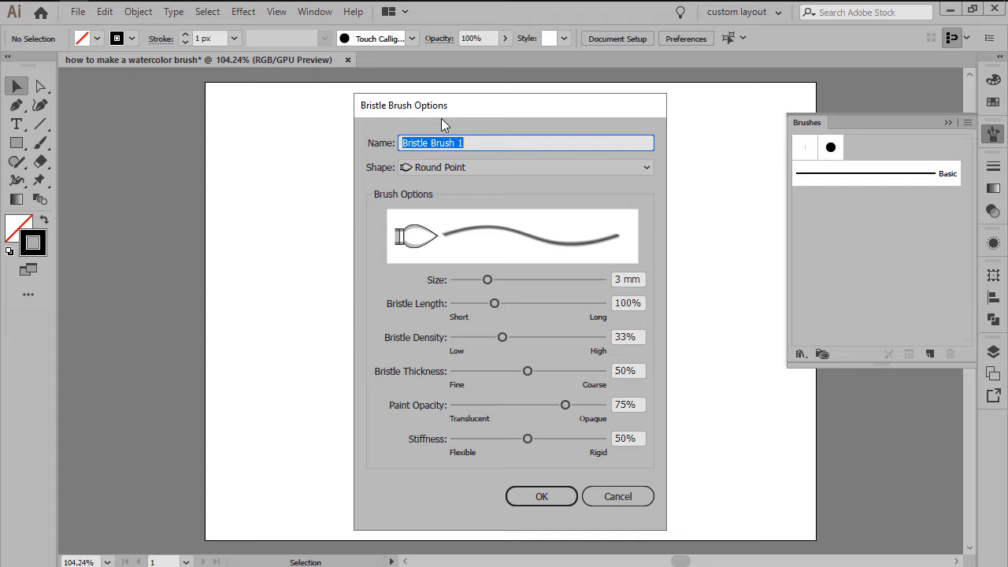
mouse_move(375, 124)
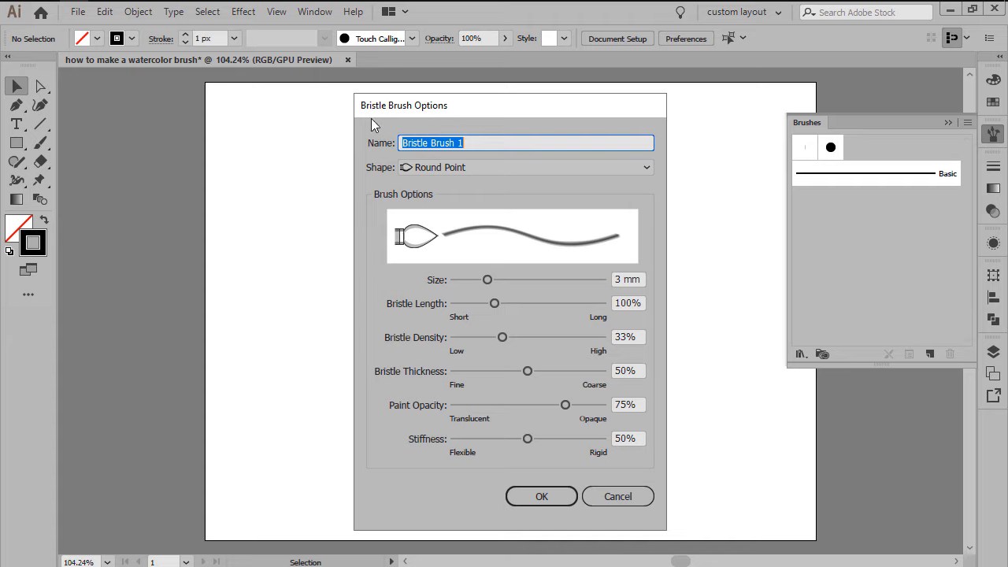
text(bristle br)
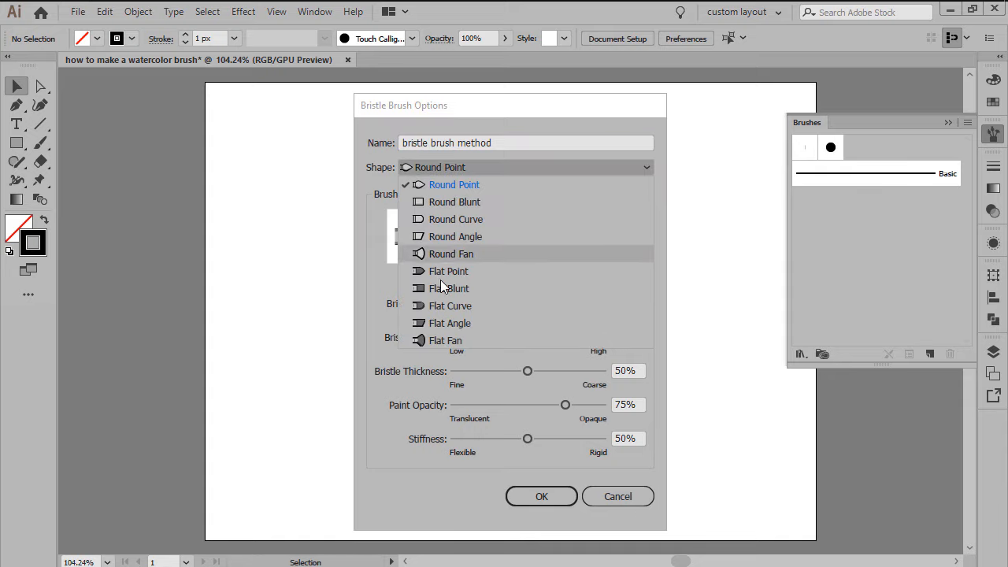
mouse_move(492, 189)
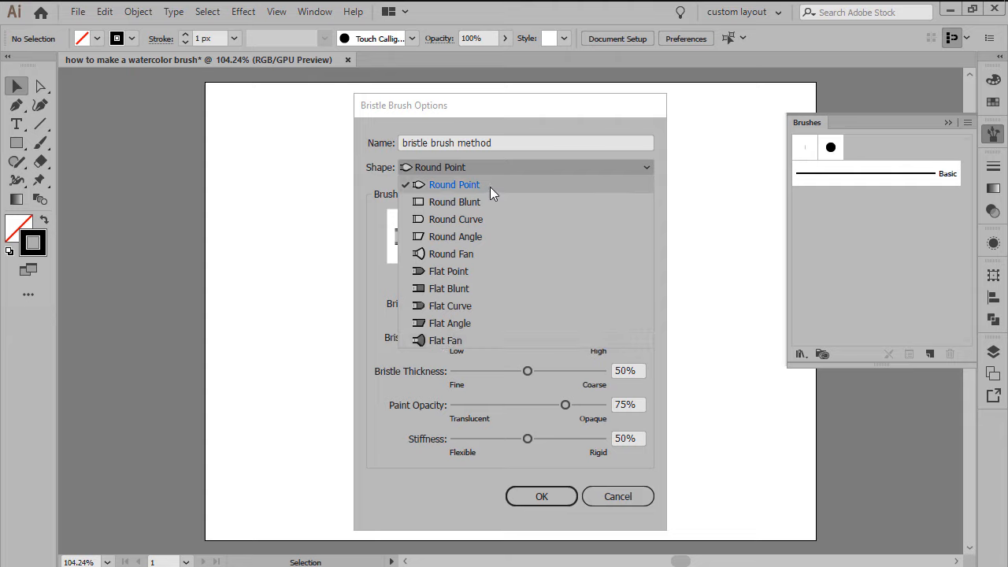
mouse_move(469, 192)
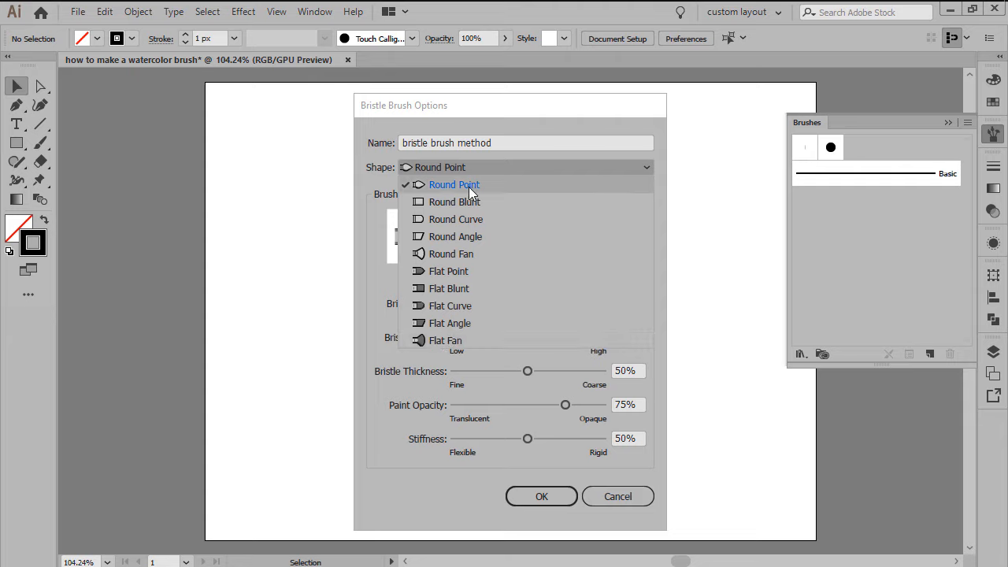
mouse_move(448, 189)
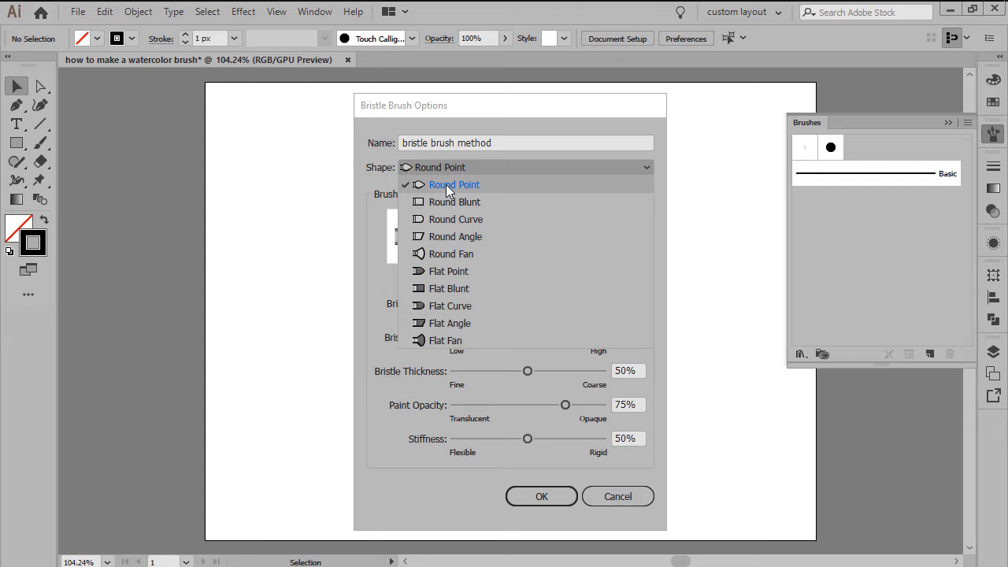
click(454, 184)
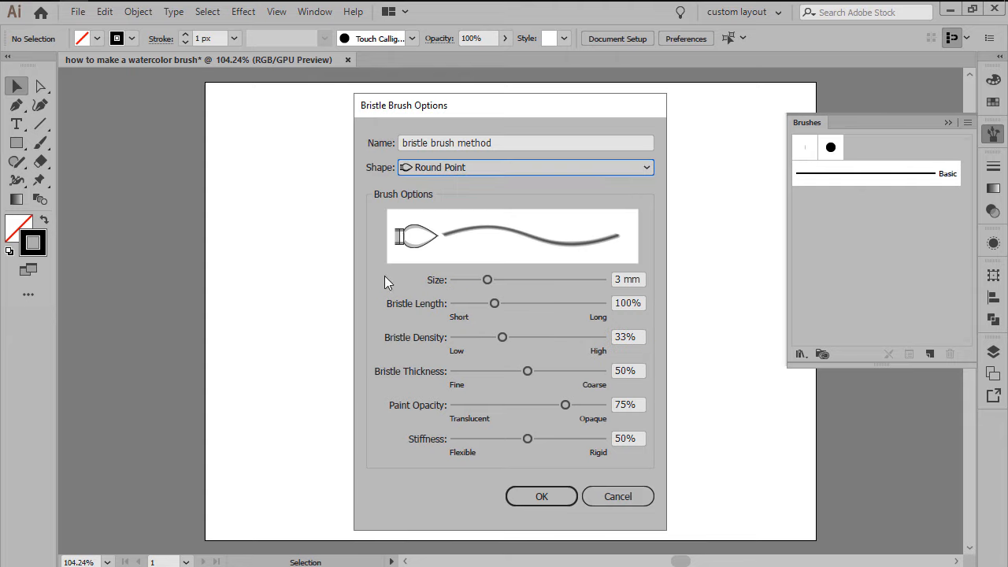
mouse_move(441, 294)
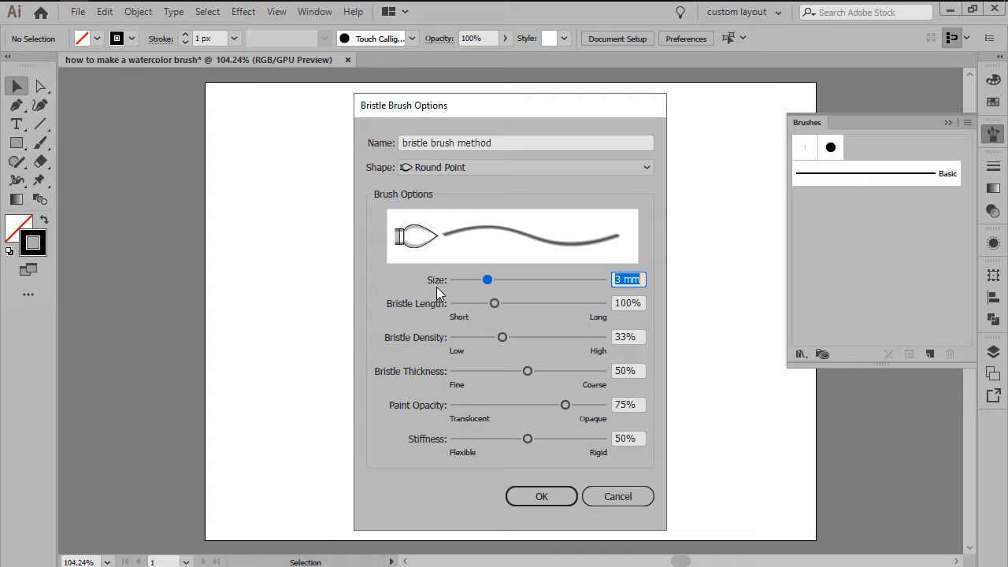
Step: Give the bristle brush a 6 mm size, 120% bristle length and 20% density
drag(487, 281, 535, 280)
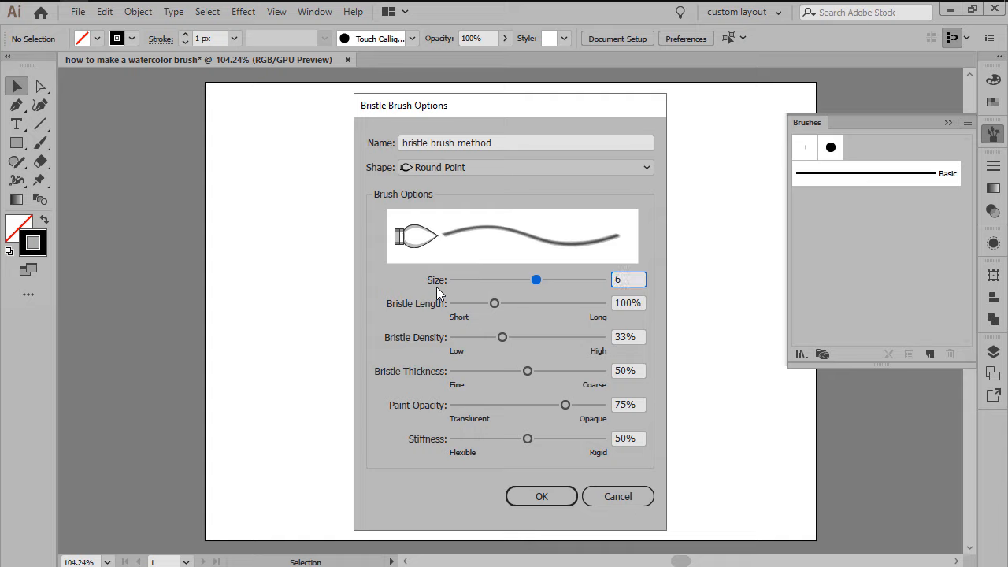
click(627, 280)
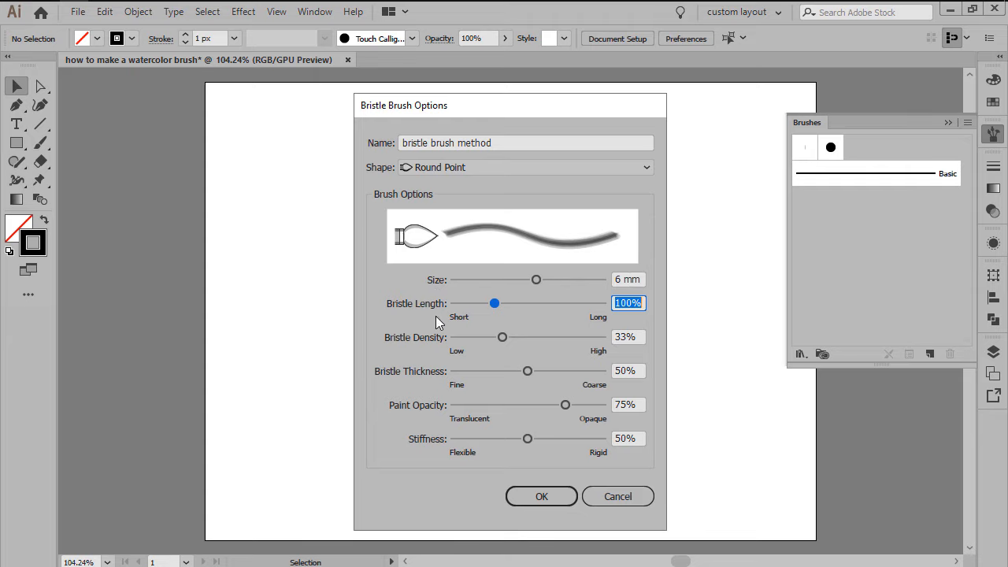
mouse_move(427, 323)
text(120)
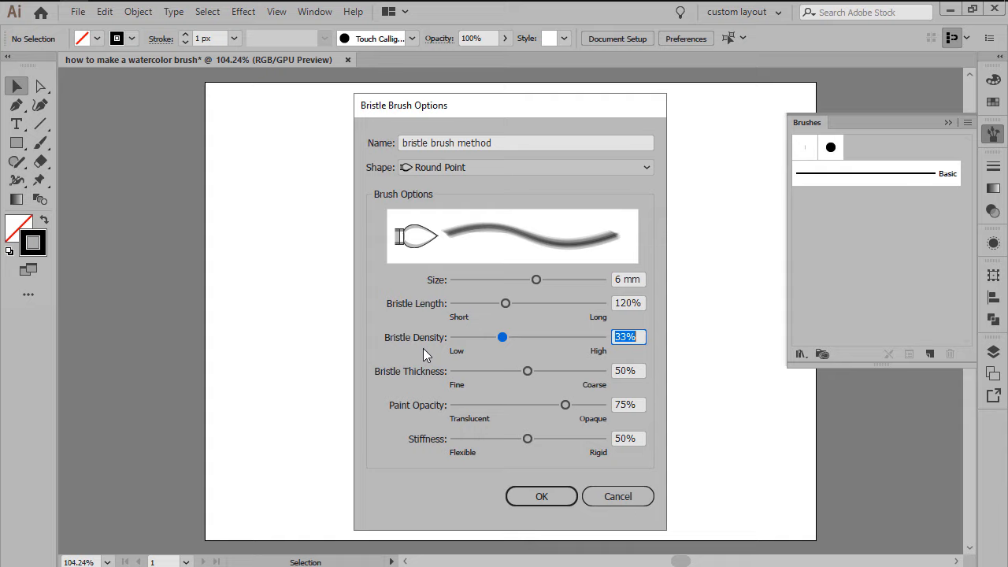
drag(503, 337, 482, 337)
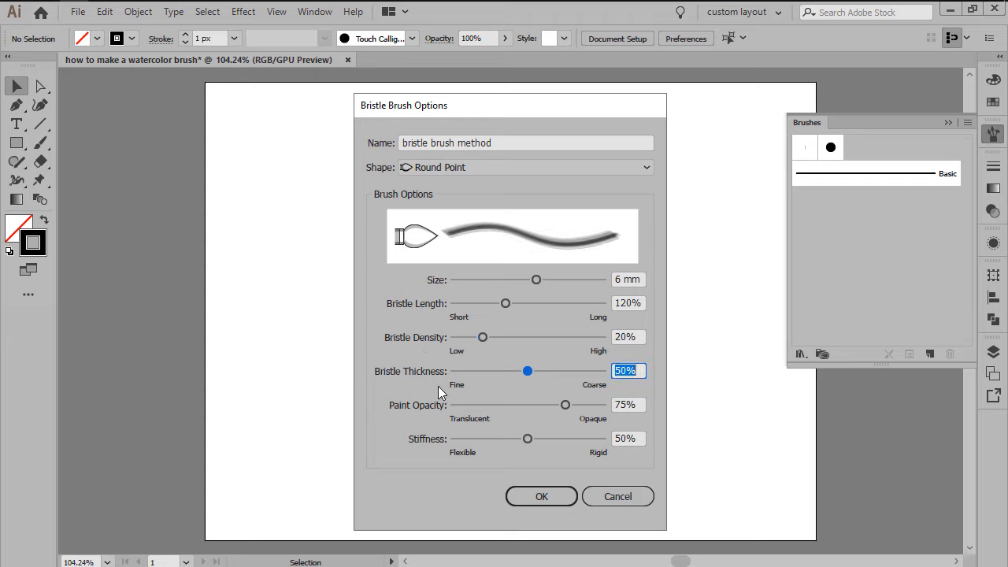
mouse_move(419, 387)
text(20)
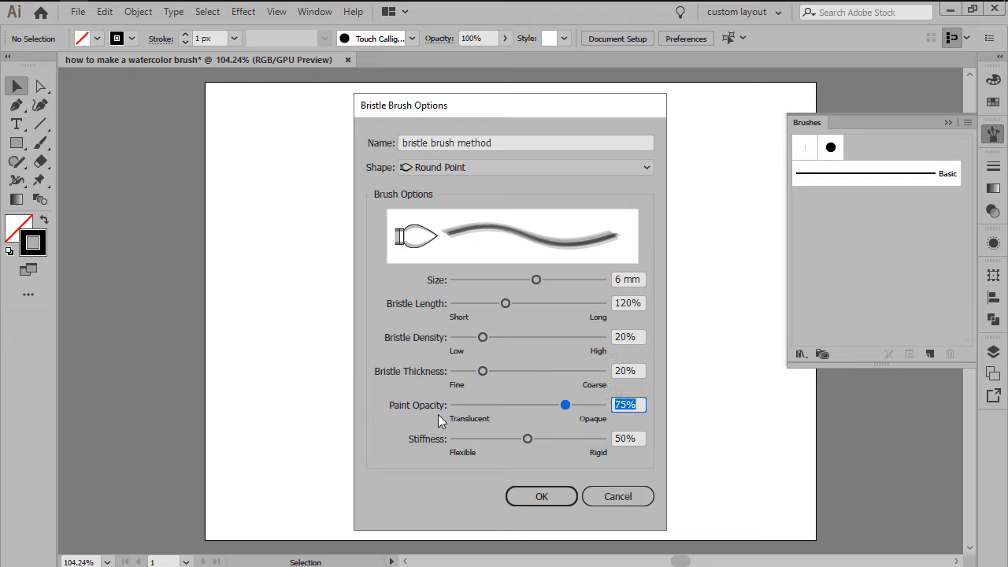
mouse_move(425, 422)
text(24)
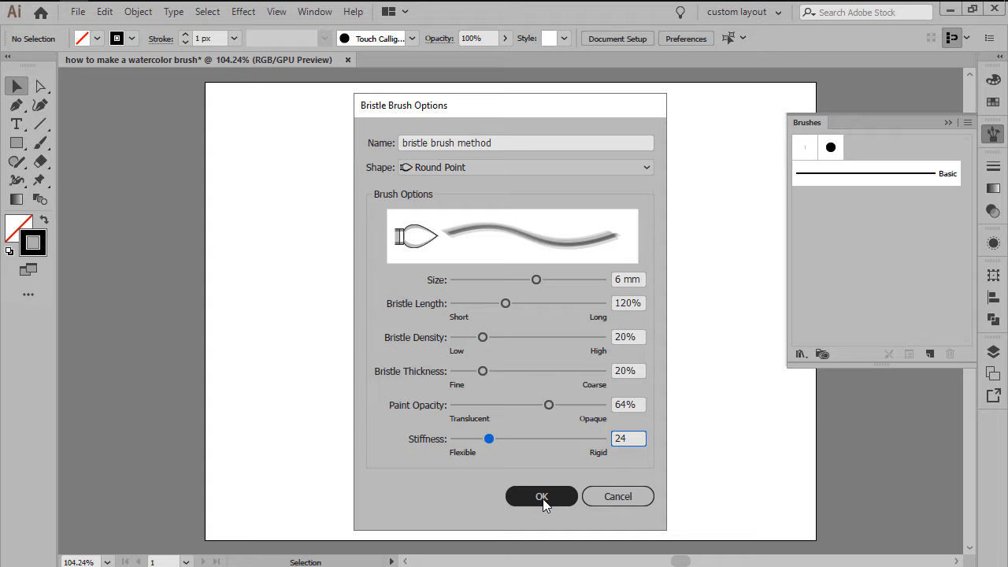
Step: Save the bristle brush and paint a test stroke across the artboard with the Paintbrush tool
click(542, 496)
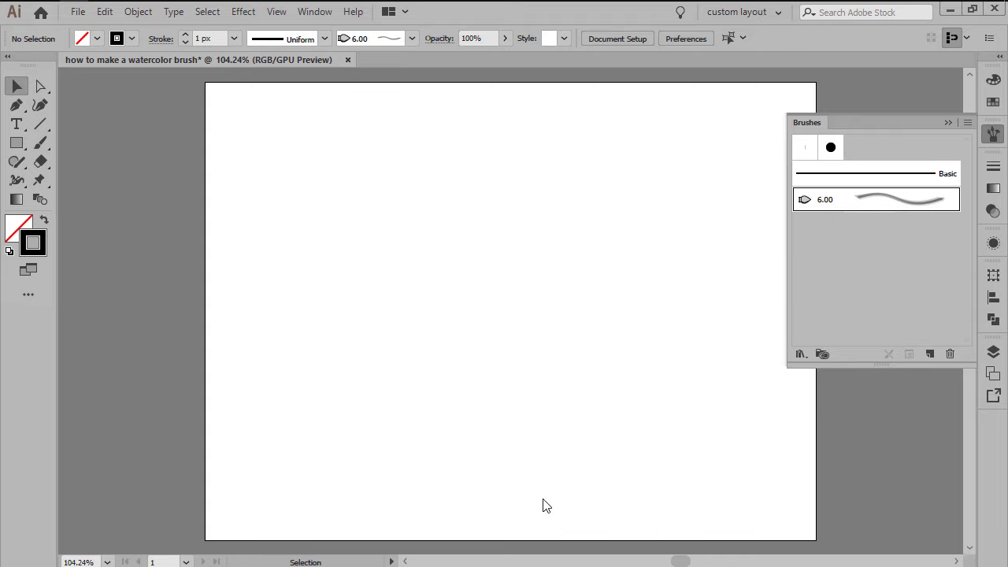
mouse_move(869, 203)
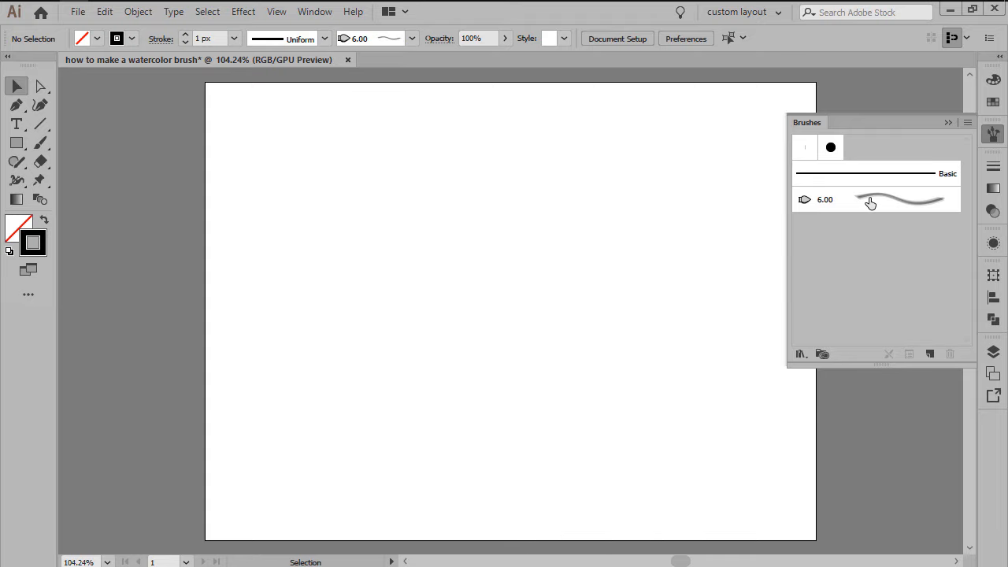
mouse_move(870, 203)
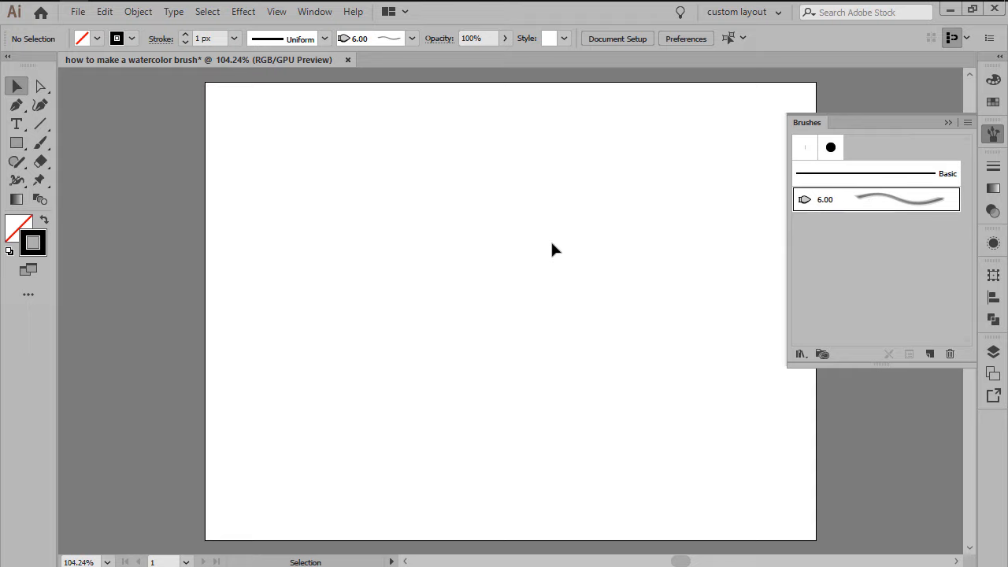
click(39, 142)
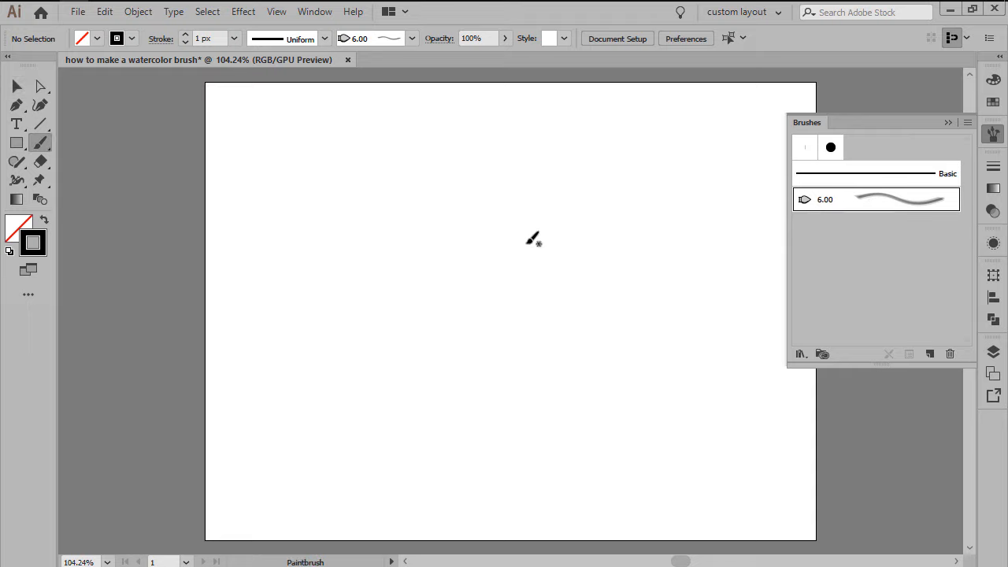
drag(376, 242, 629, 246)
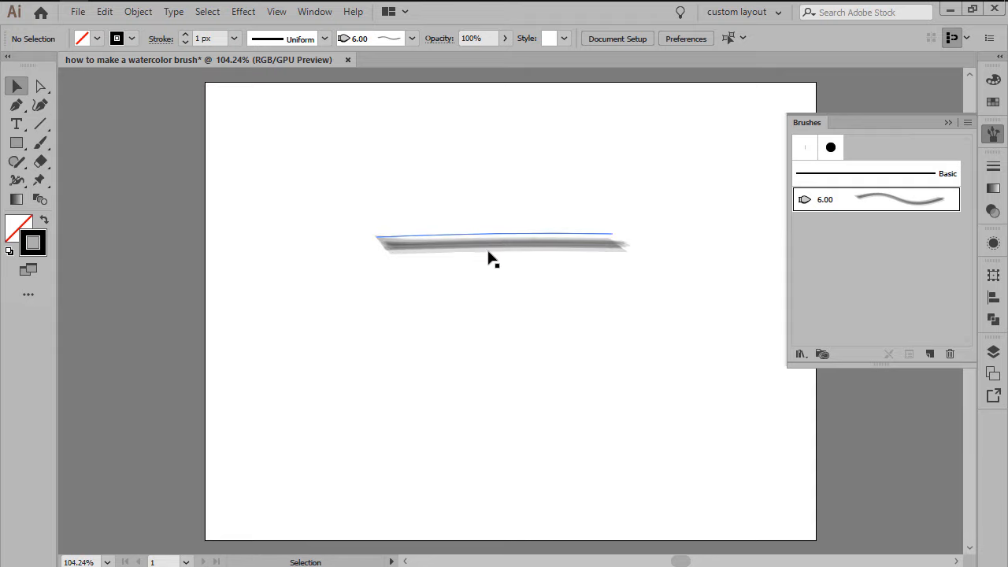
click(492, 252)
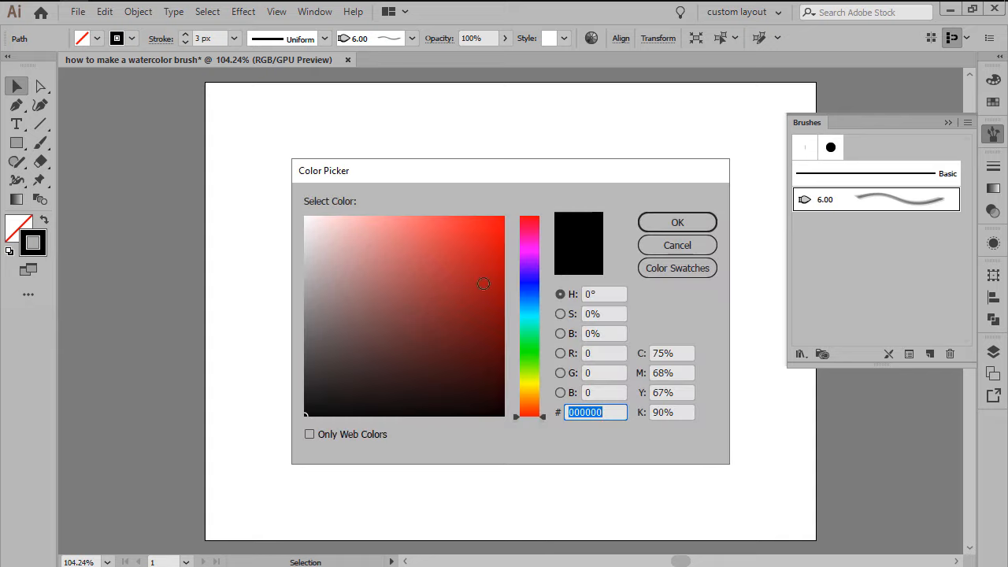
click(678, 221)
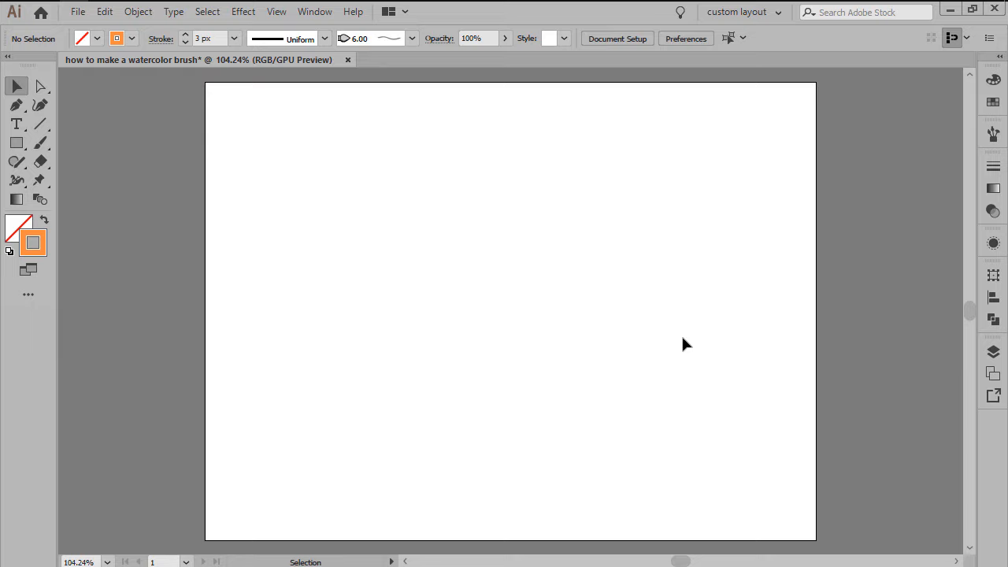
mouse_move(331, 274)
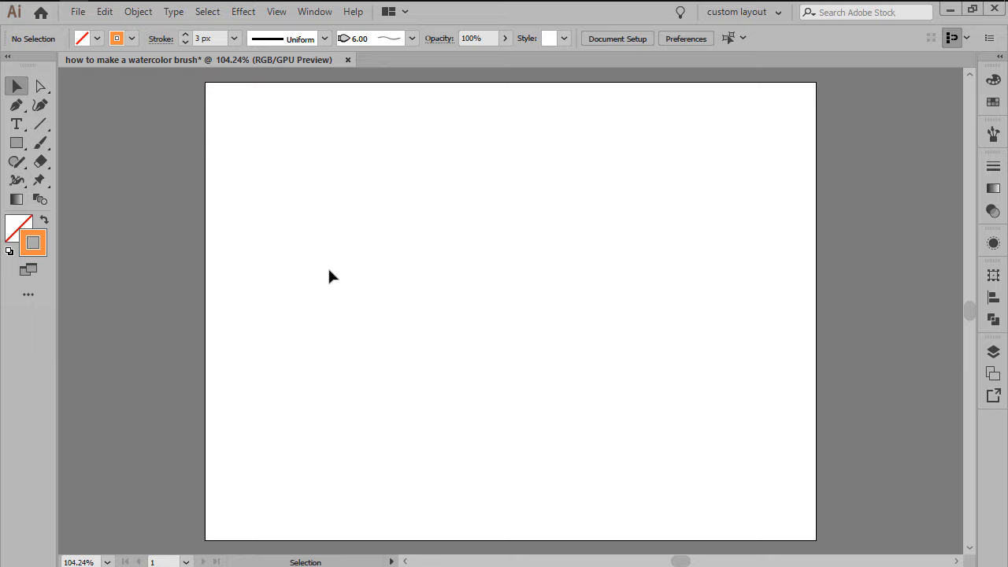
Step: Place the scanned watercolour image, center it, and rasterize it with a transparent background
click(90, 11)
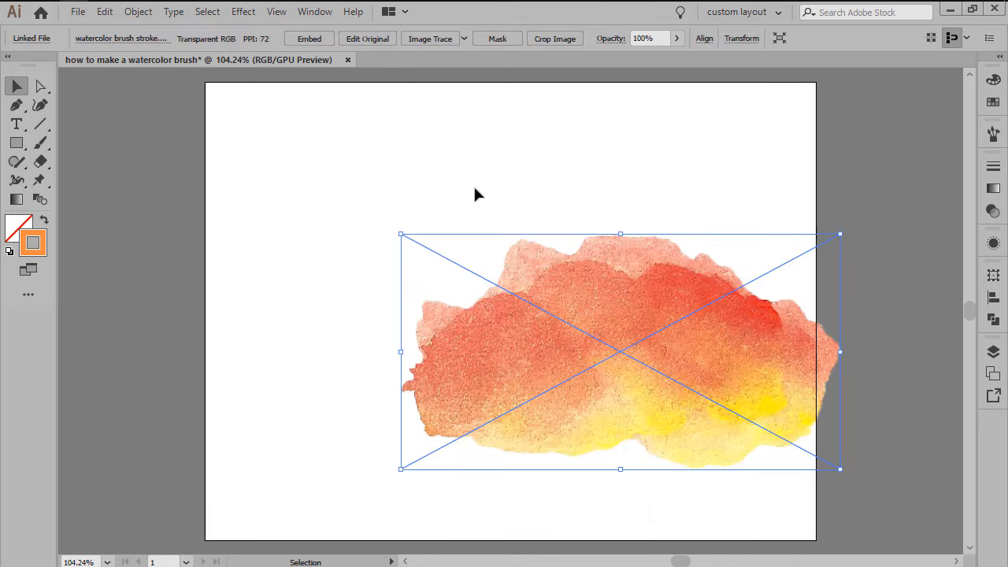
click(703, 37)
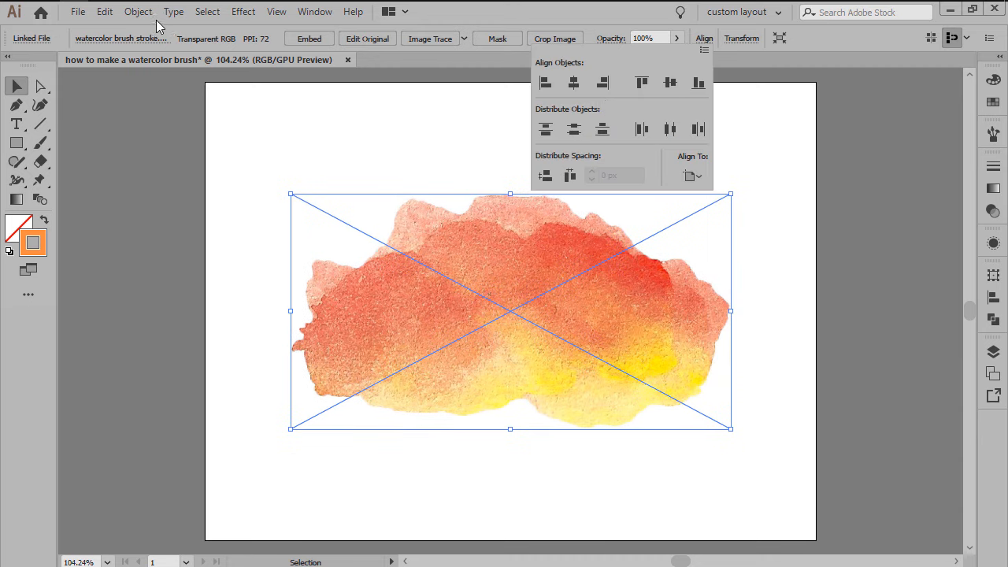
click(138, 11)
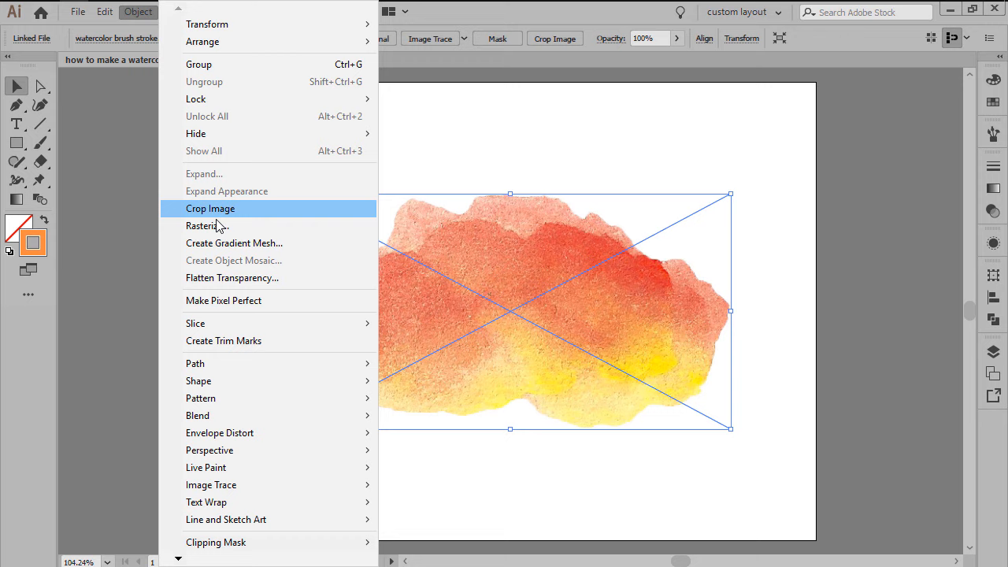
click(202, 227)
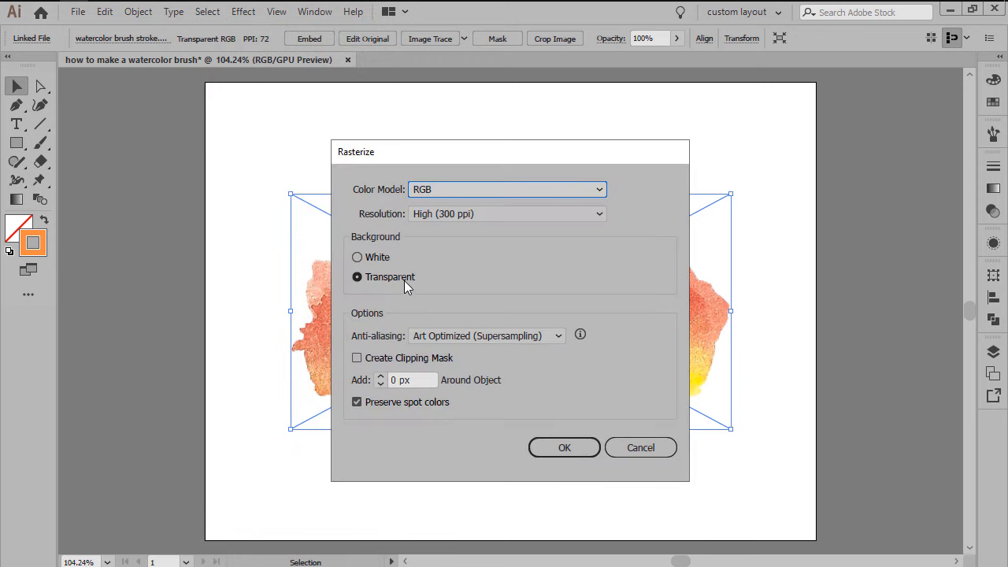
click(564, 447)
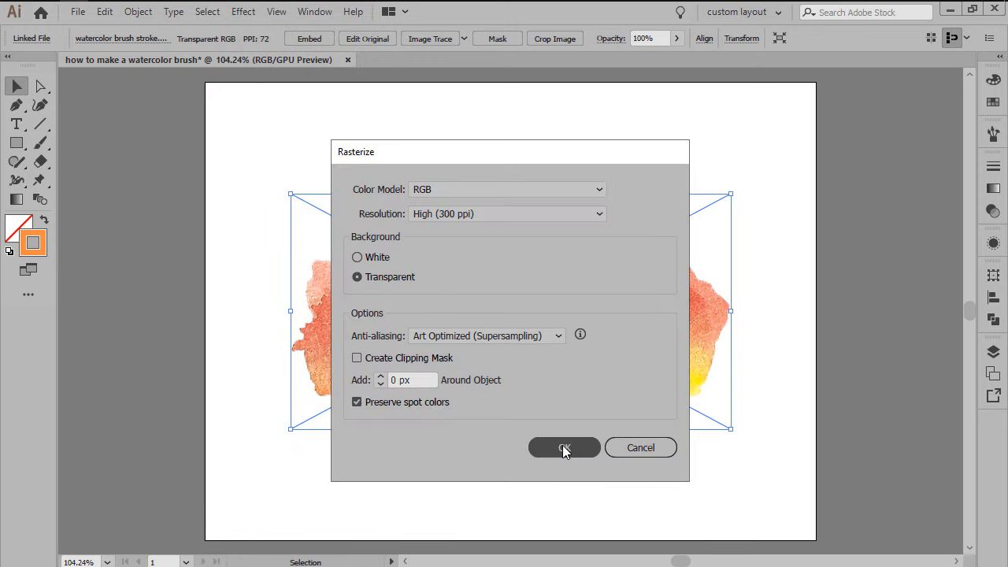
click(564, 448)
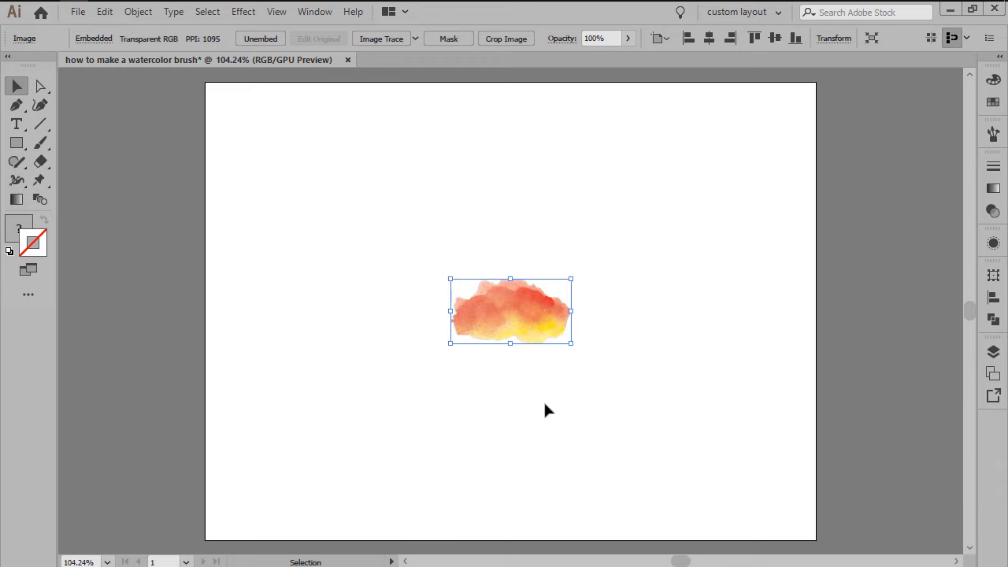
mouse_move(775, 305)
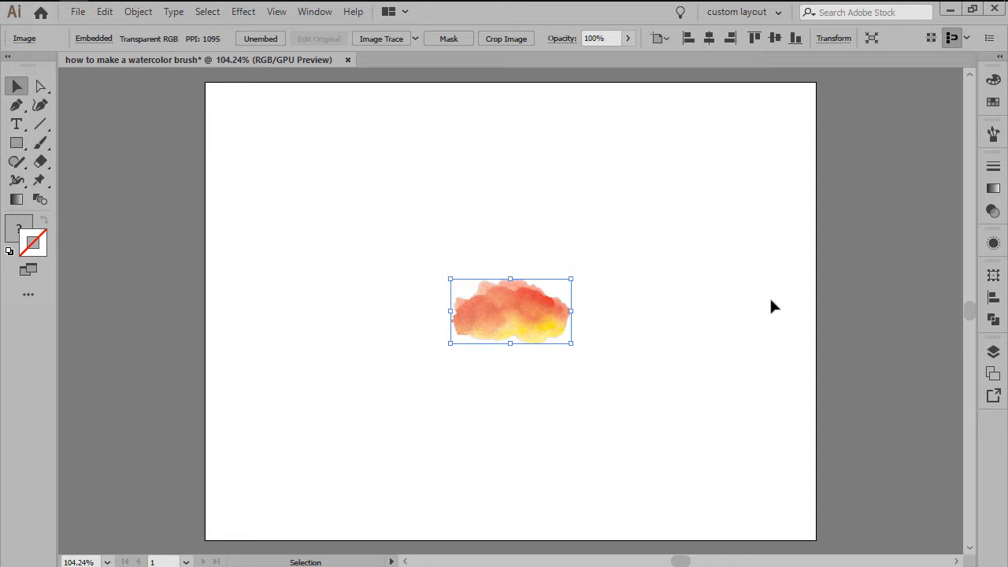
click(993, 132)
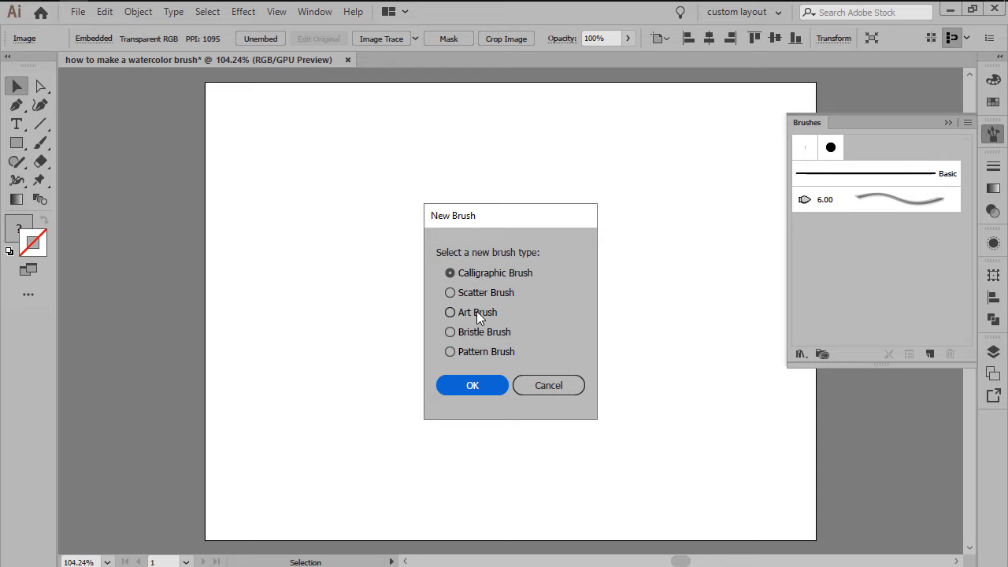
Step: Make the image an Art Brush named 'scanned brush method' with default stretch and no colorization
click(472, 385)
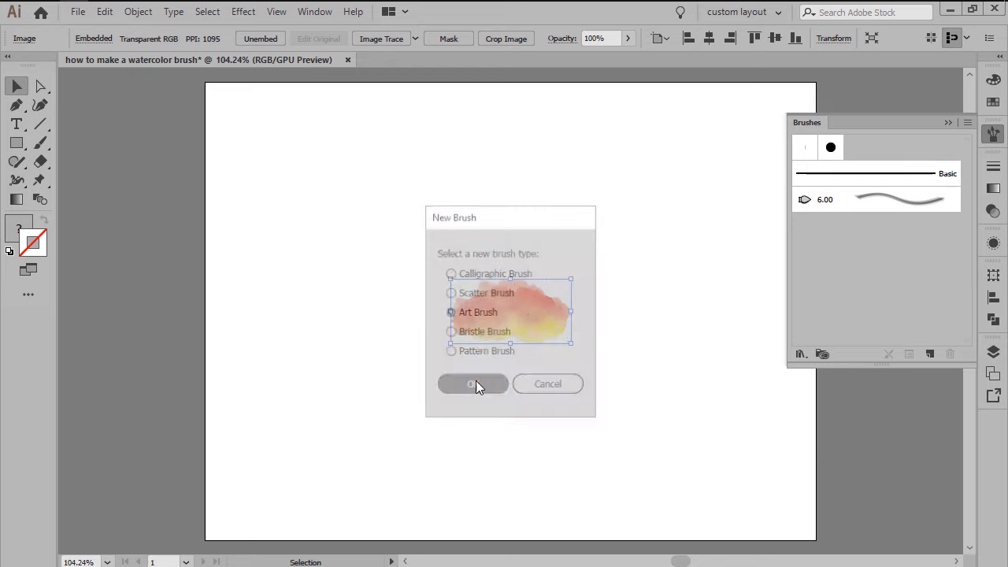
click(472, 384)
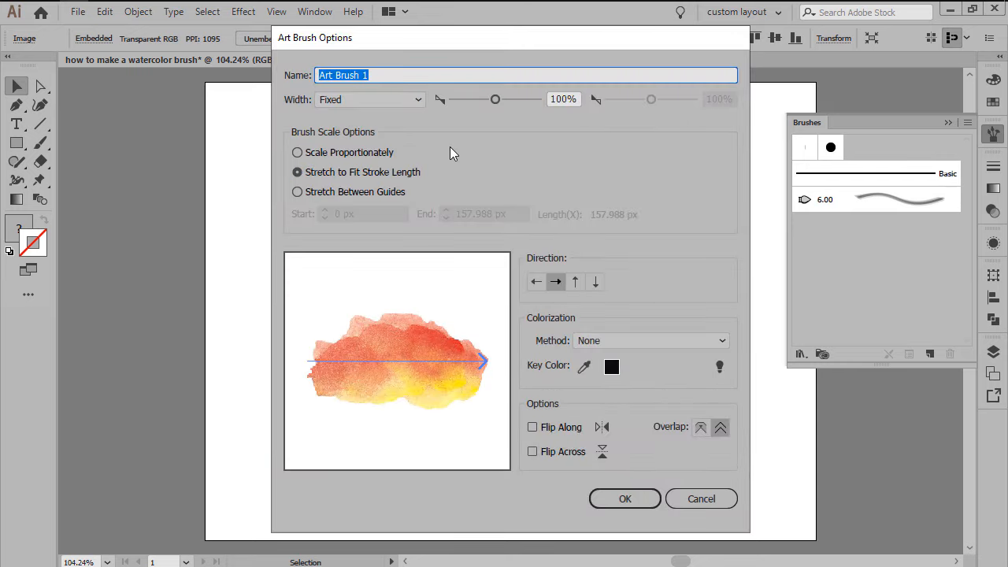
text(scanned b)
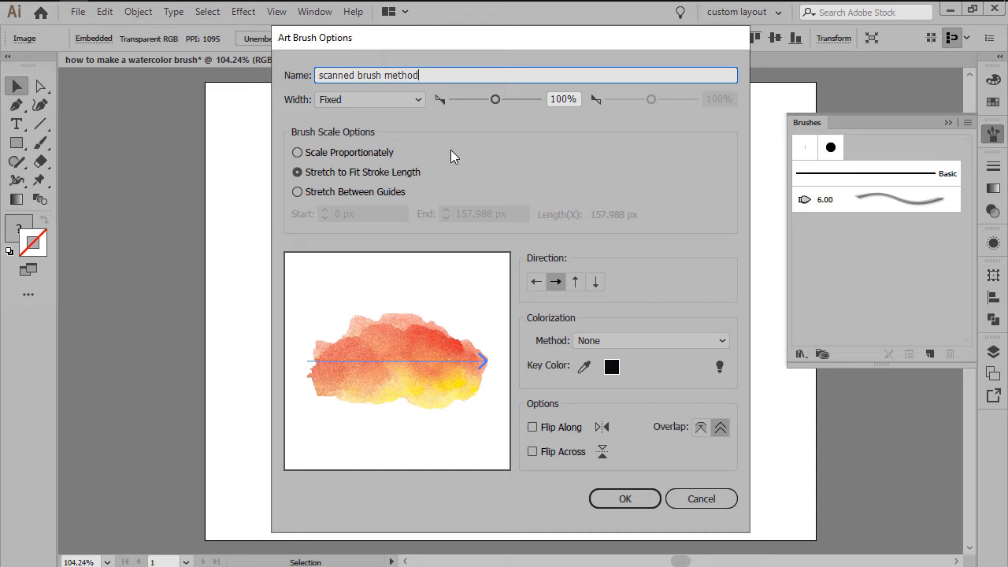
mouse_move(365, 139)
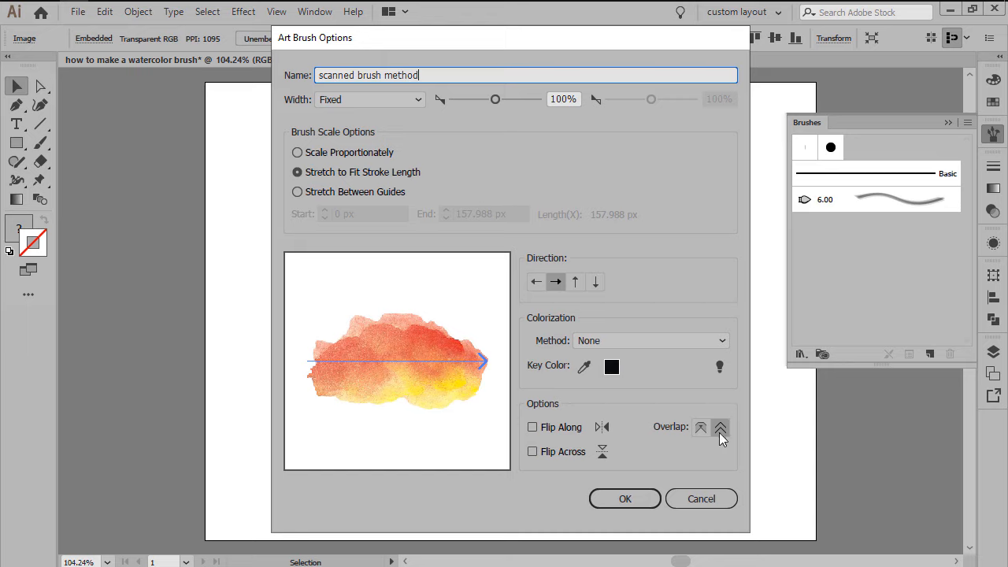
mouse_move(720, 429)
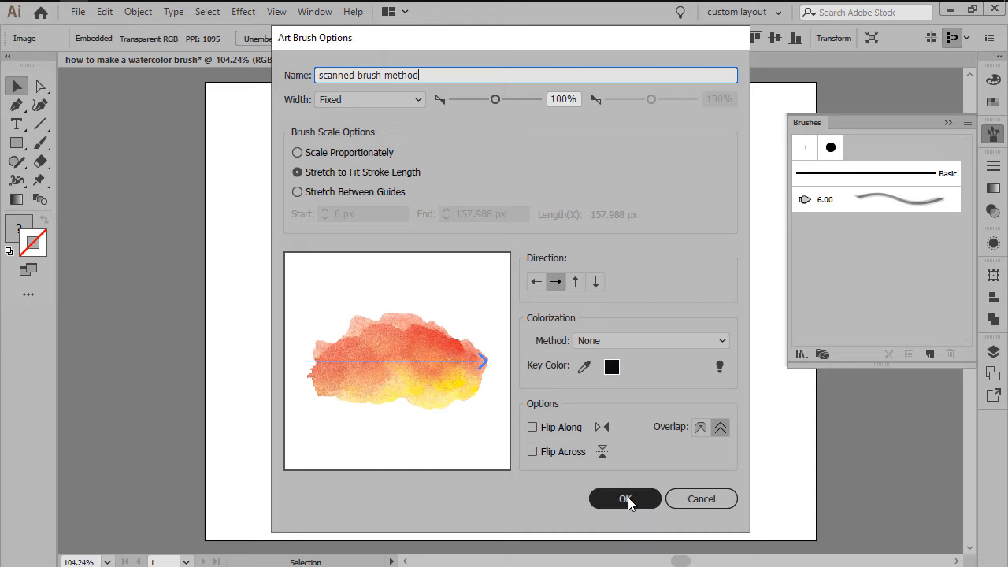
click(624, 498)
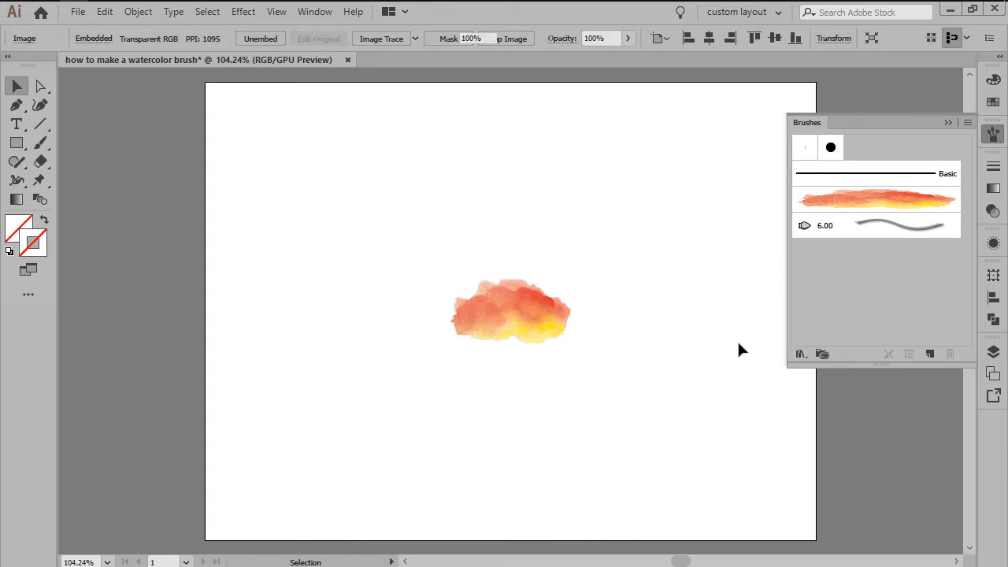
click(875, 199)
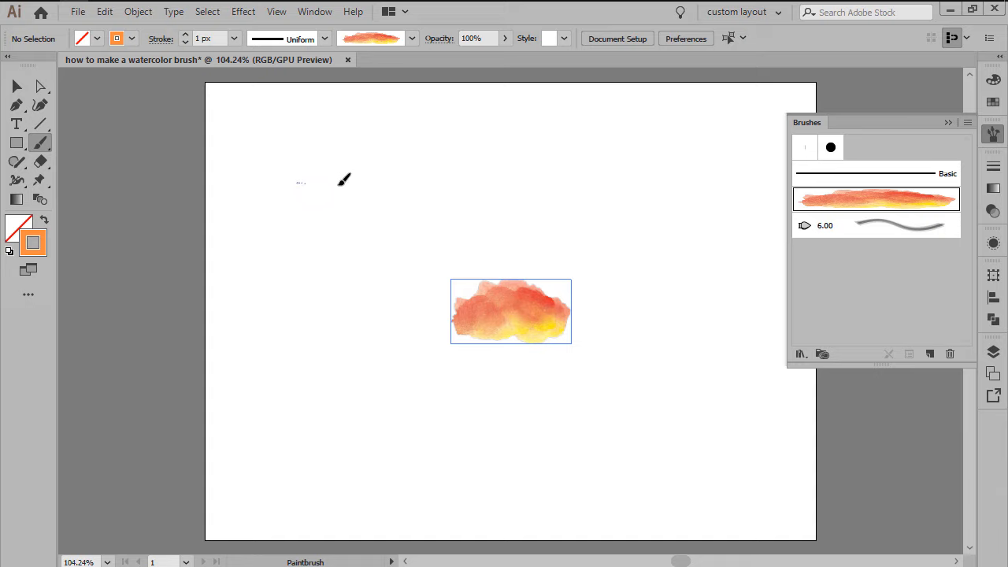
drag(299, 181, 617, 181)
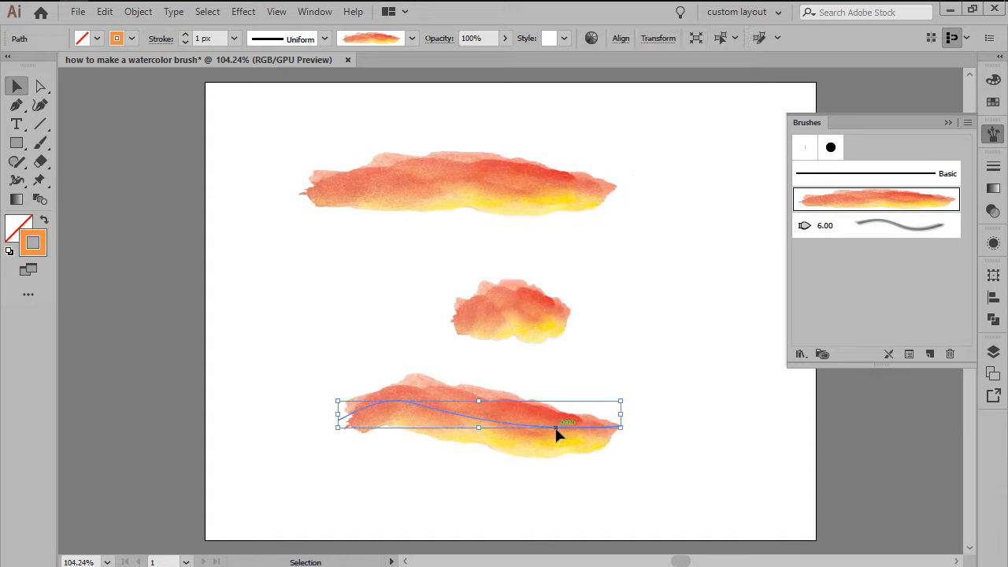
double_click(34, 243)
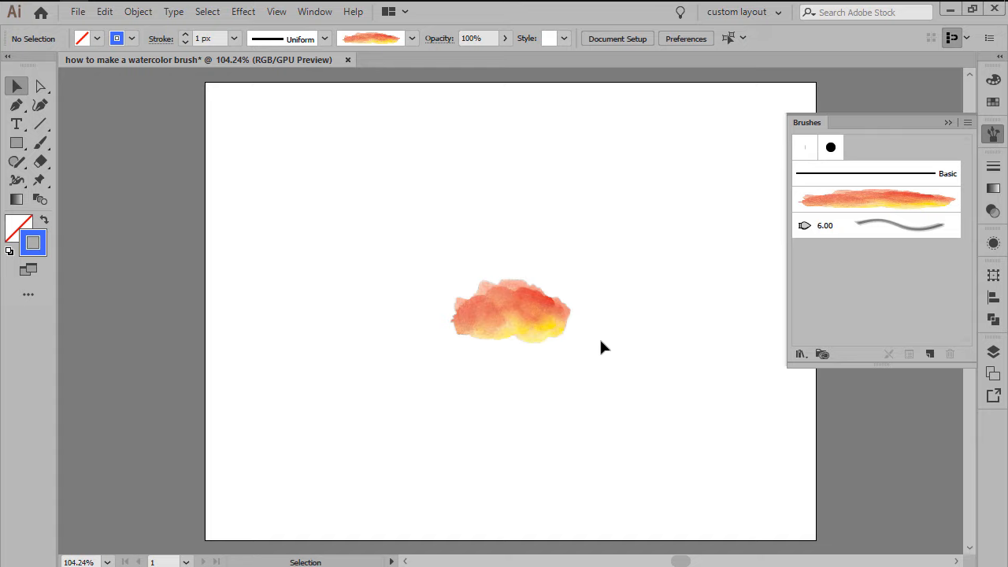
Step: Select the scanned image and run Image Trace on it with a tracing preset
click(511, 322)
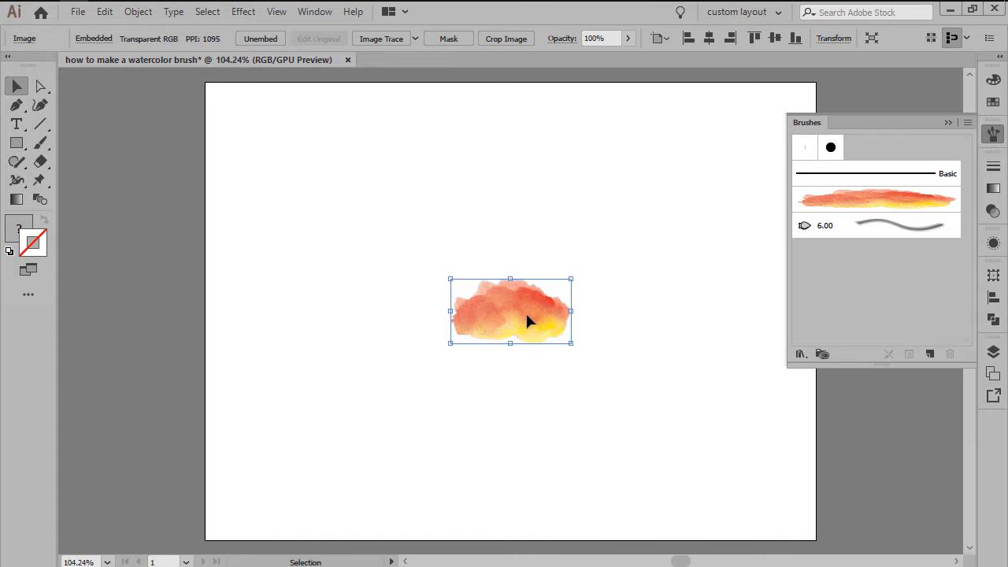
mouse_move(992, 135)
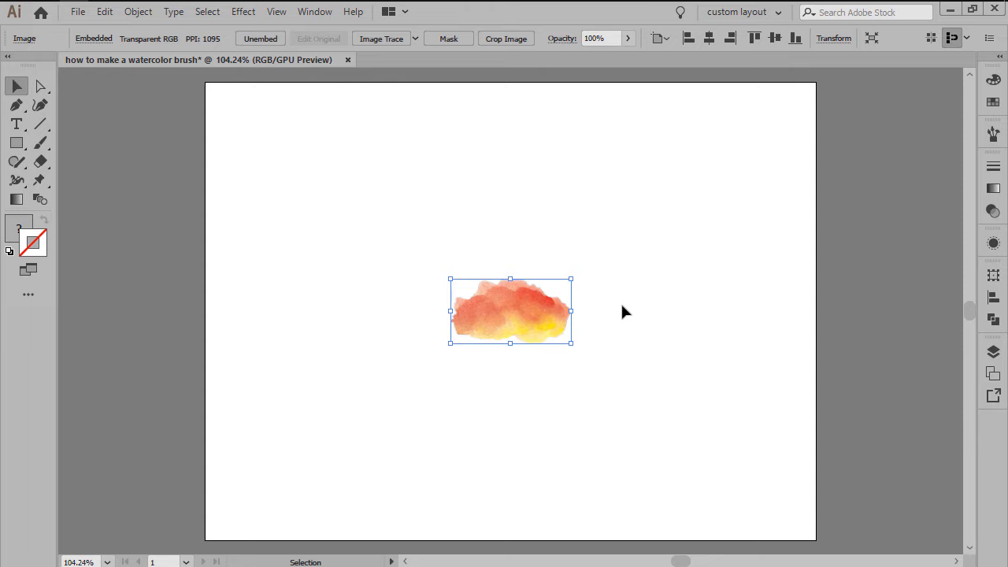
mouse_move(352, 57)
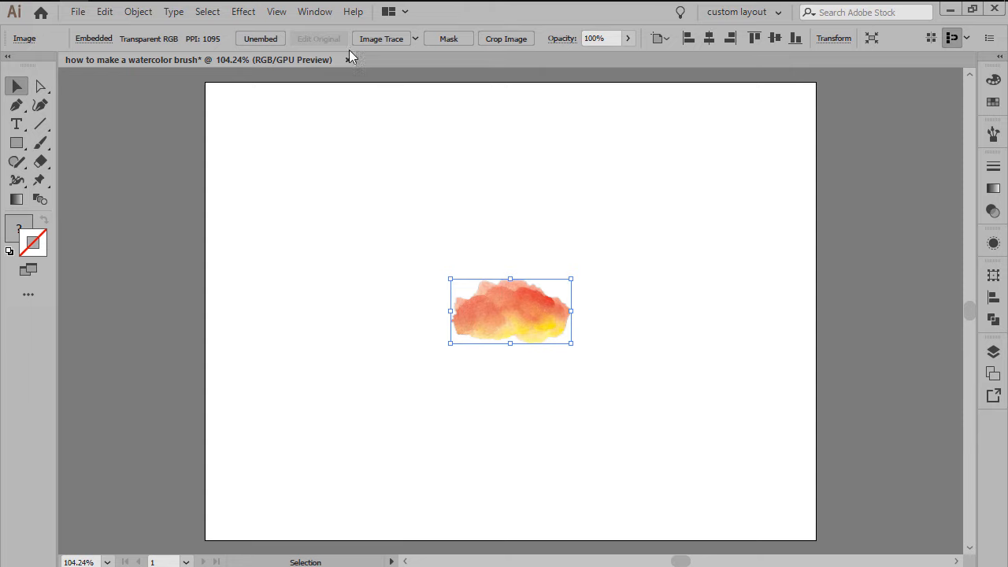
click(312, 11)
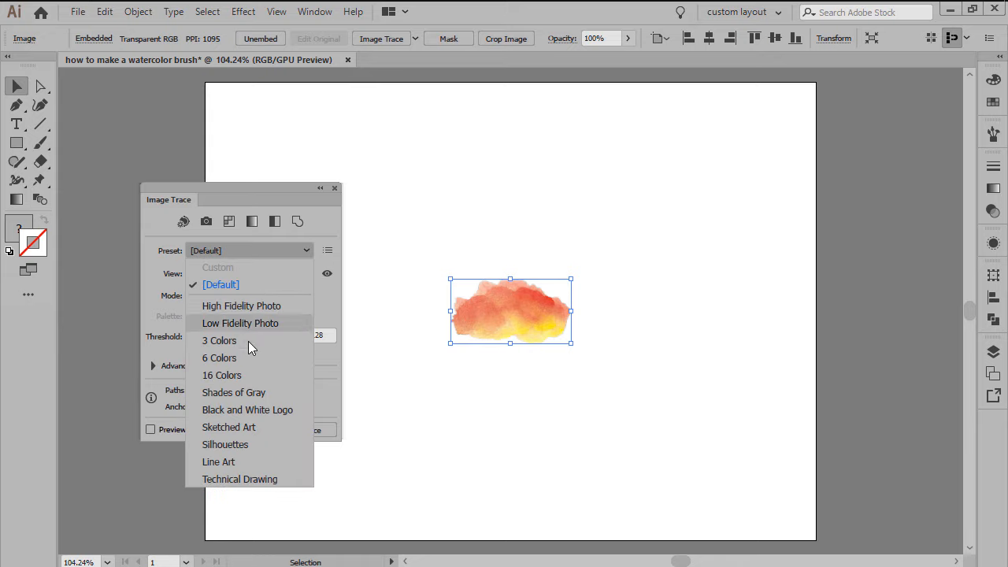
click(241, 306)
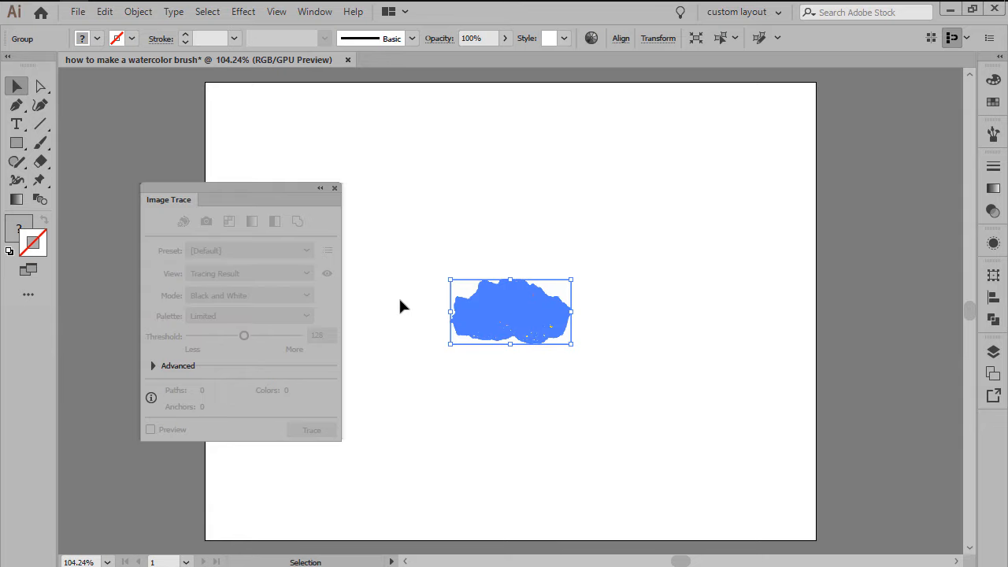
Step: Close the Image Trace panel and deselect the traced artwork
click(334, 188)
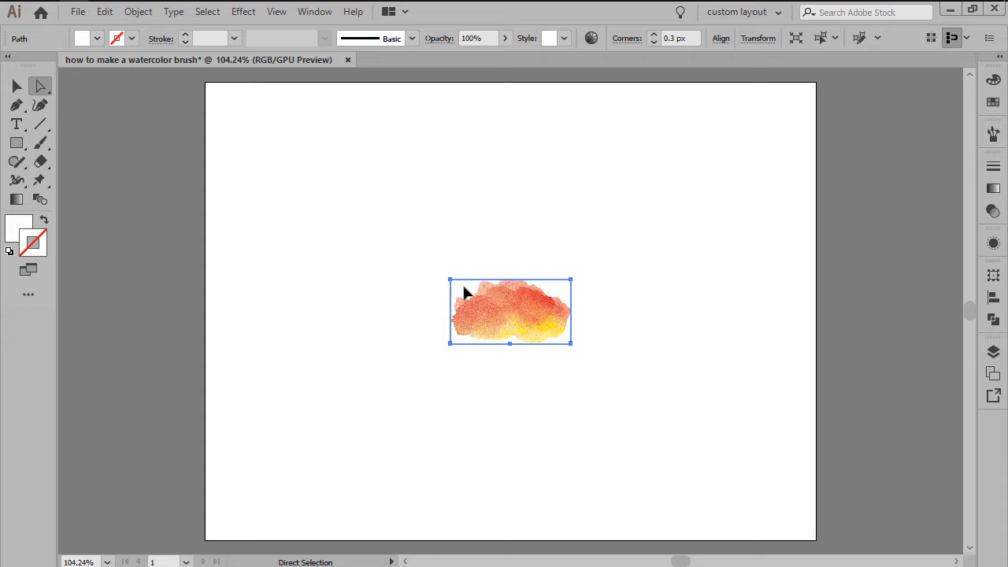
click(208, 11)
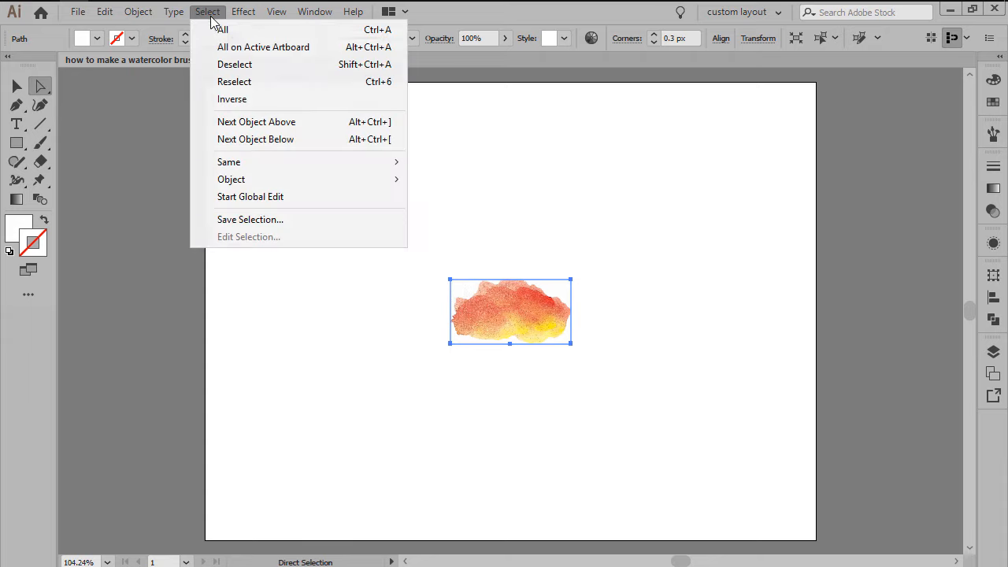
mouse_move(229, 160)
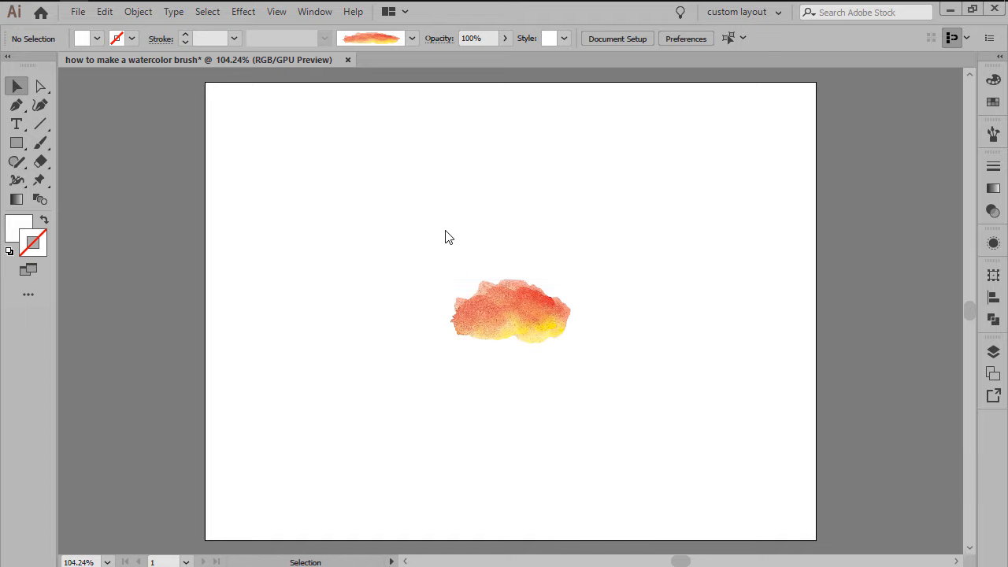
Step: Turn the traced artwork into an Art Brush 'traced brush method' with Tints and Shades colorization
click(512, 311)
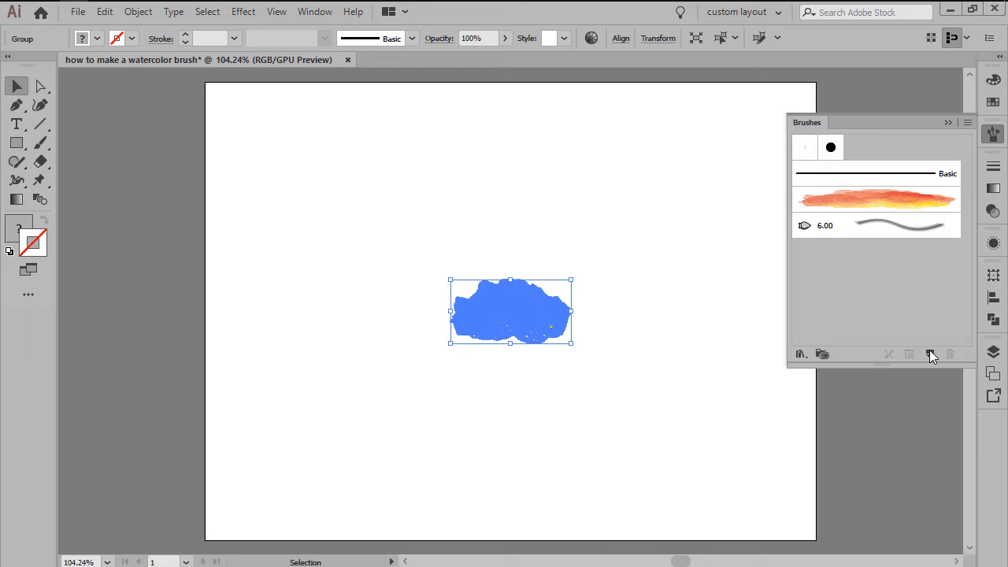
click(928, 353)
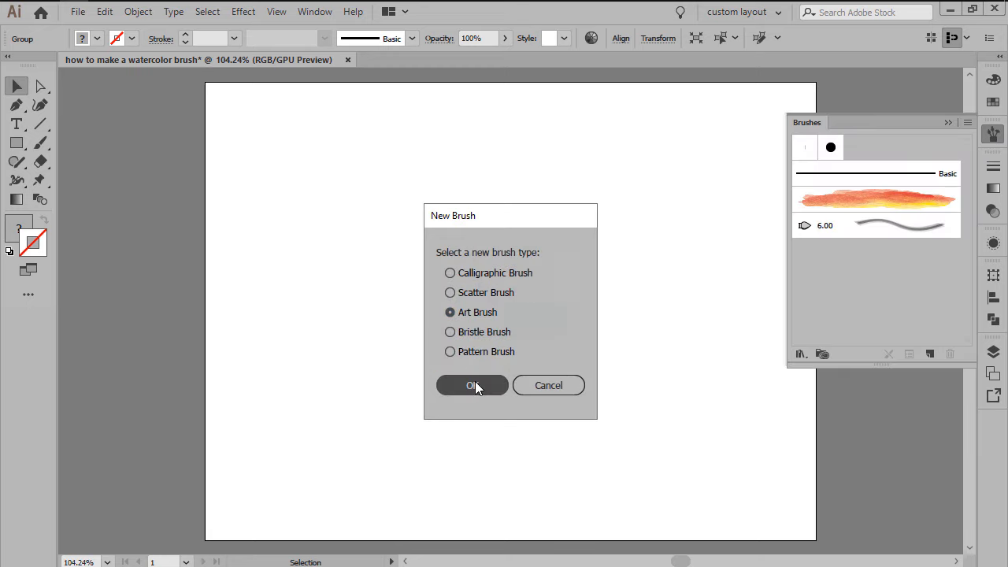
click(471, 385)
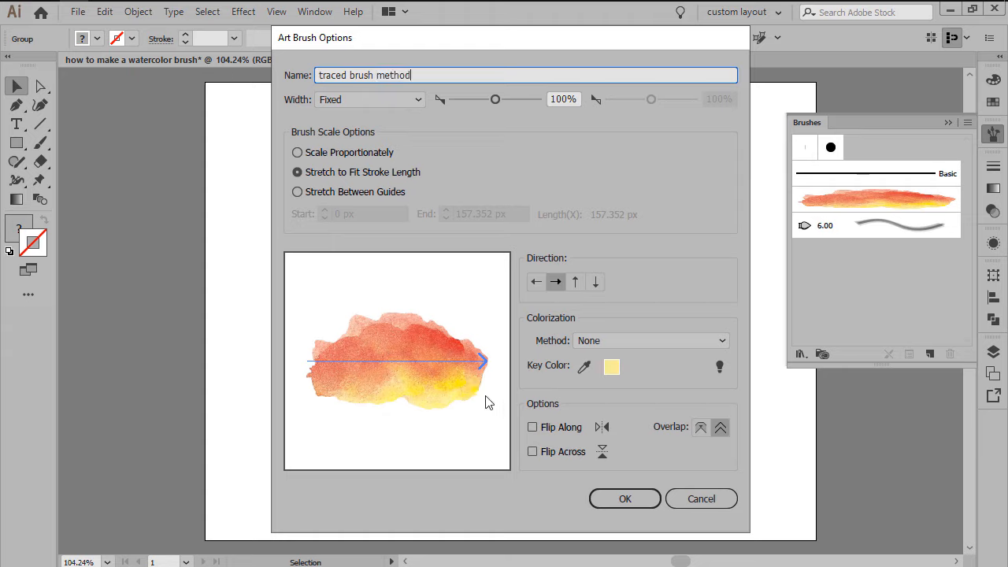
click(649, 340)
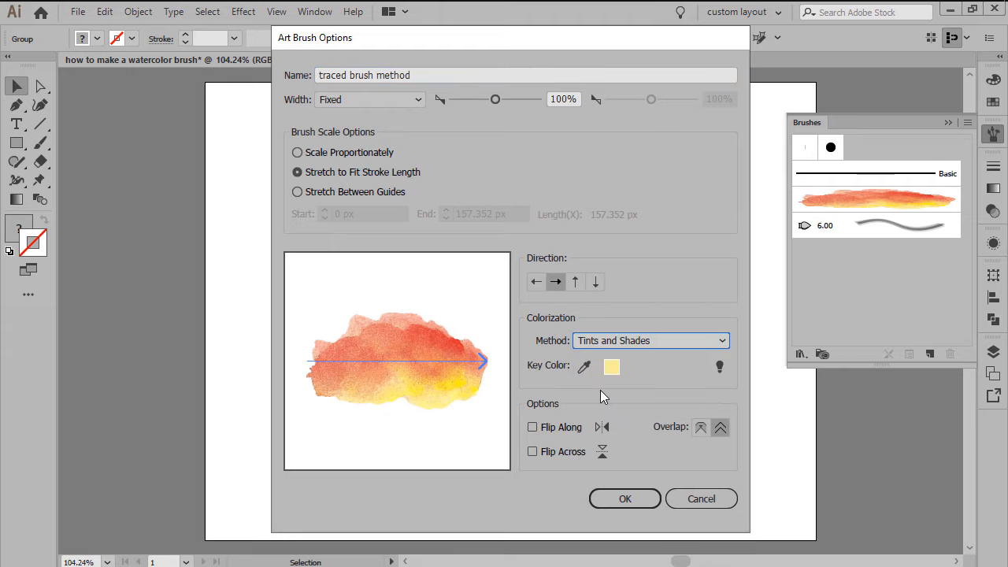
click(623, 498)
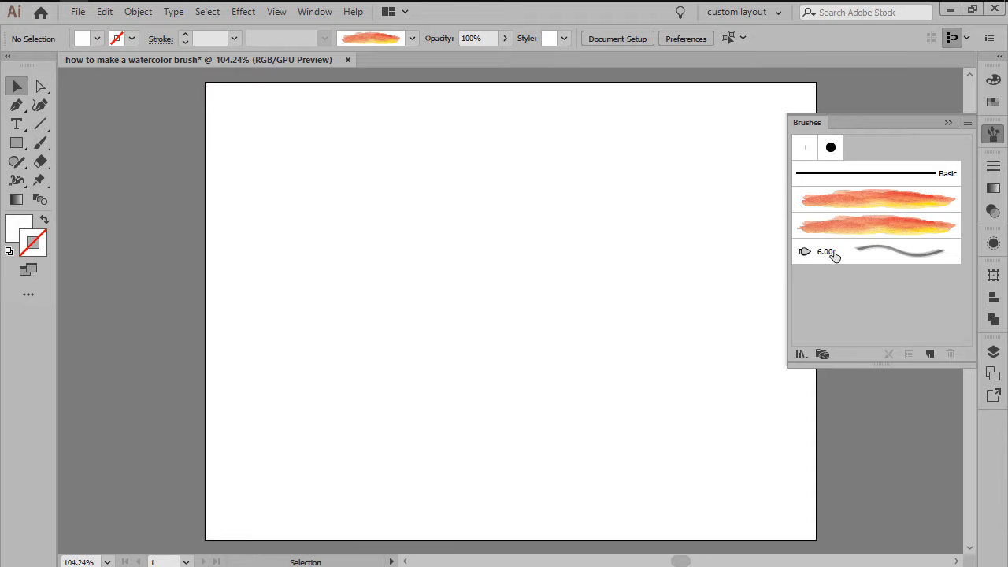
Step: Paint a stroke with the traced brush, recolour it orange #F79043, and collapse the Brushes panel
click(876, 227)
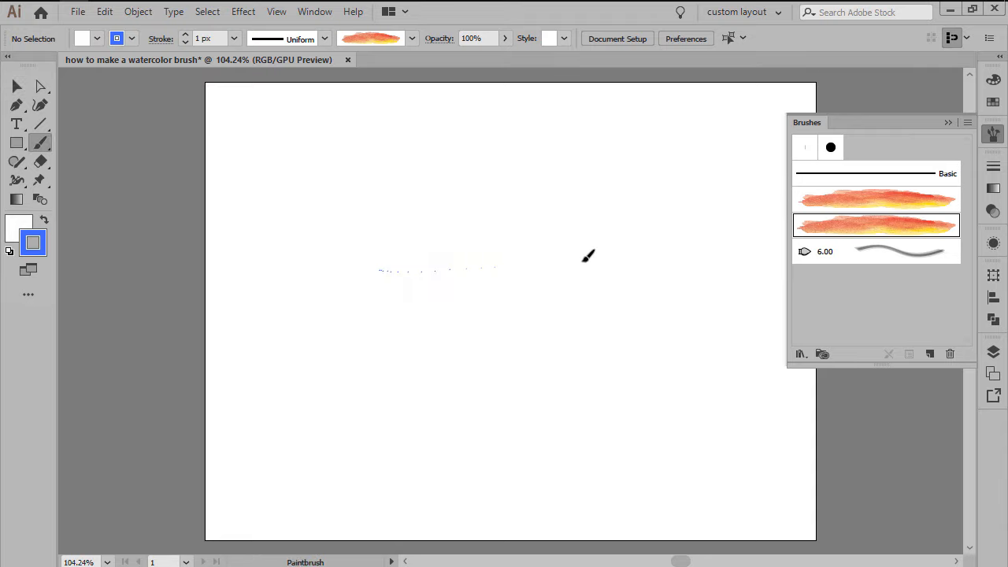
drag(381, 271, 595, 264)
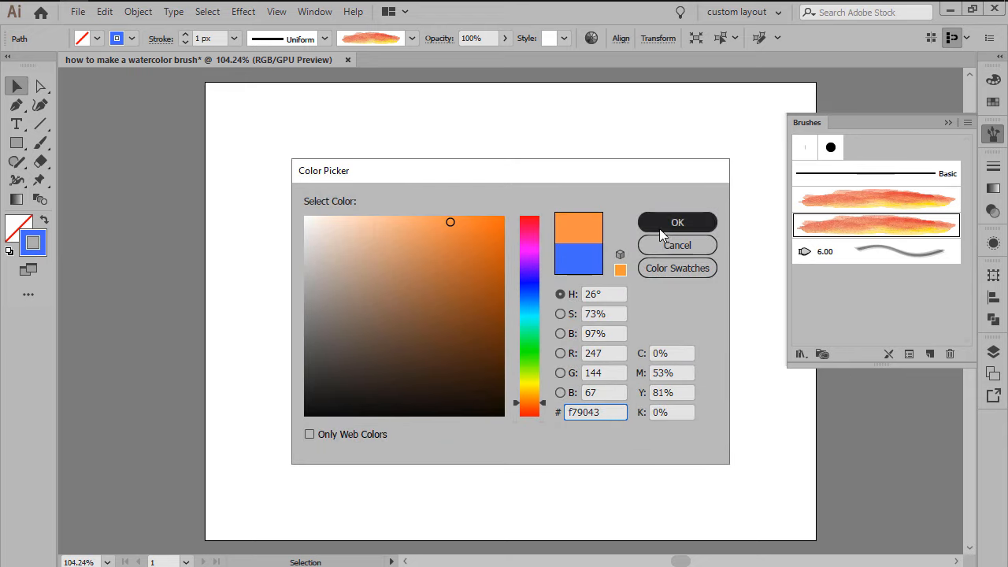
click(678, 222)
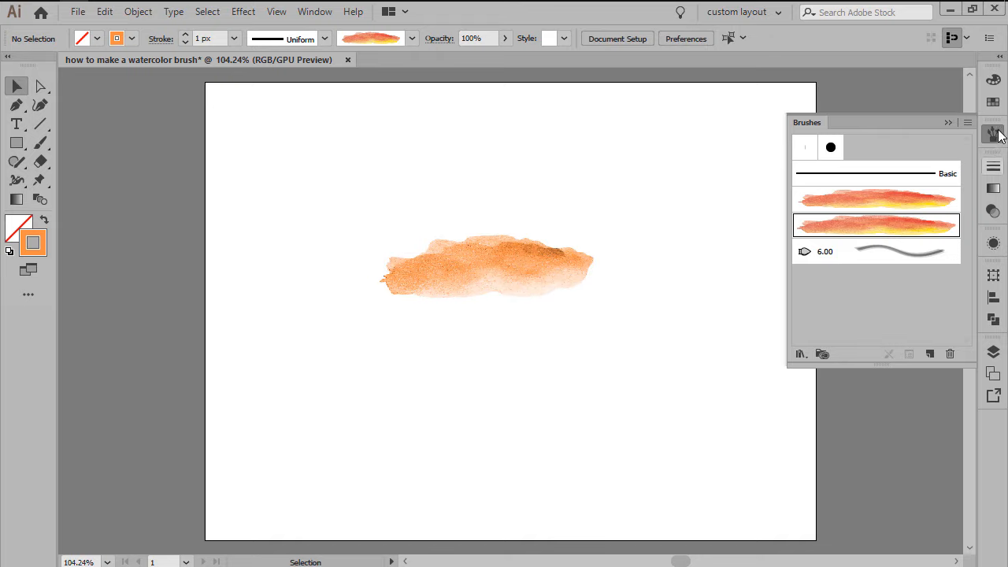
click(992, 133)
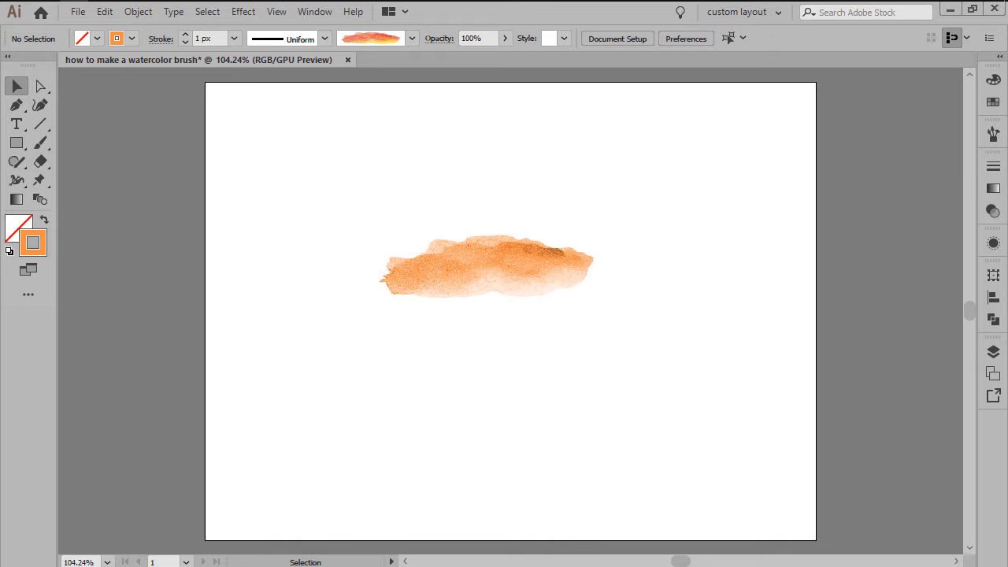